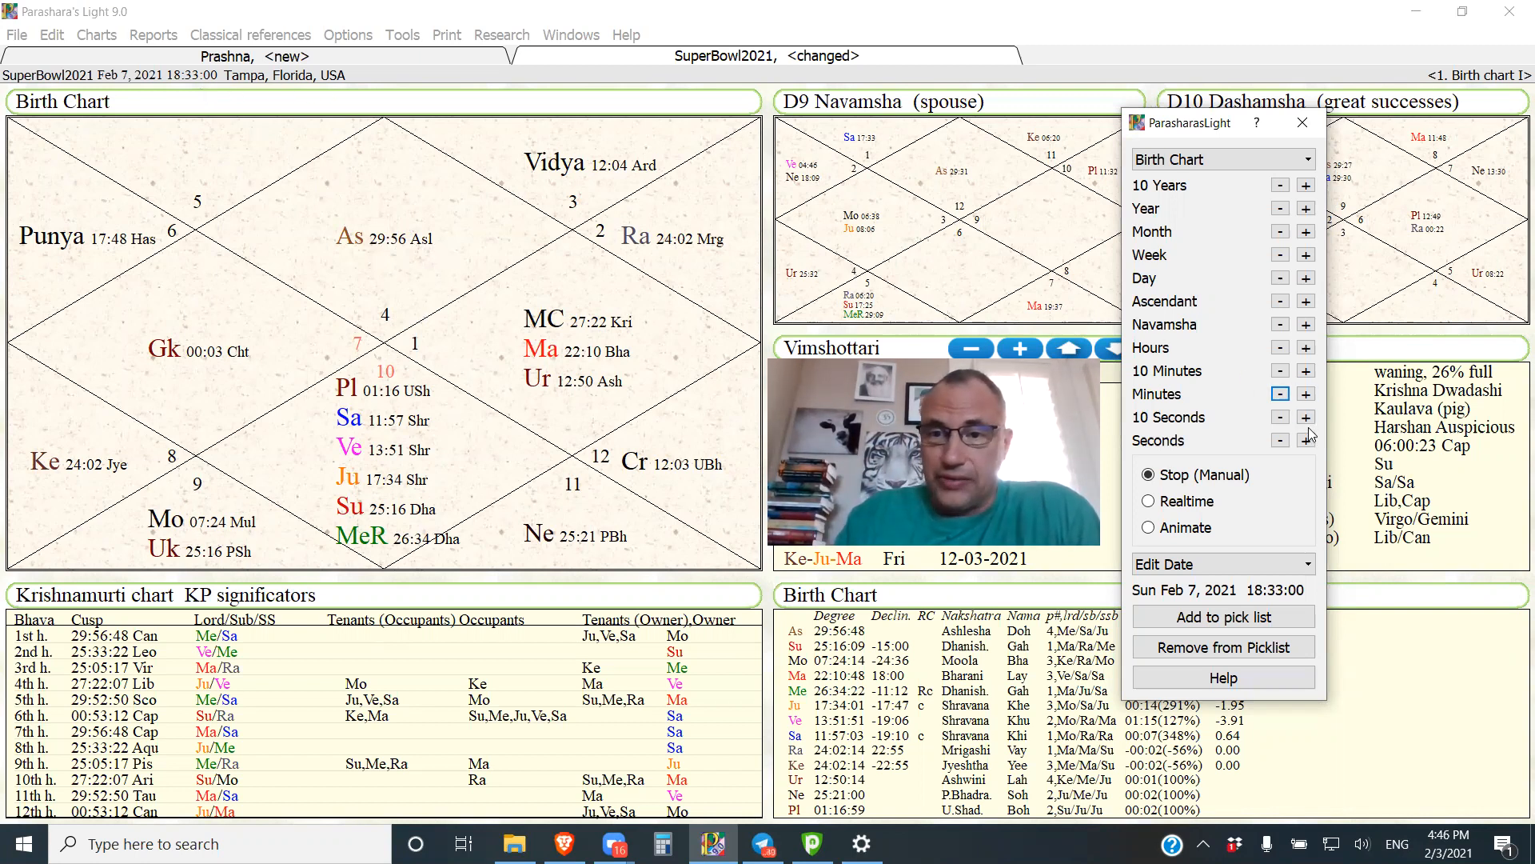
# Step: Step the SuperBowl2021 chart forward 10 seconds to 18:33:20, putting the ascendant at 00:01 Magha
pyautogui.click(1305, 418)
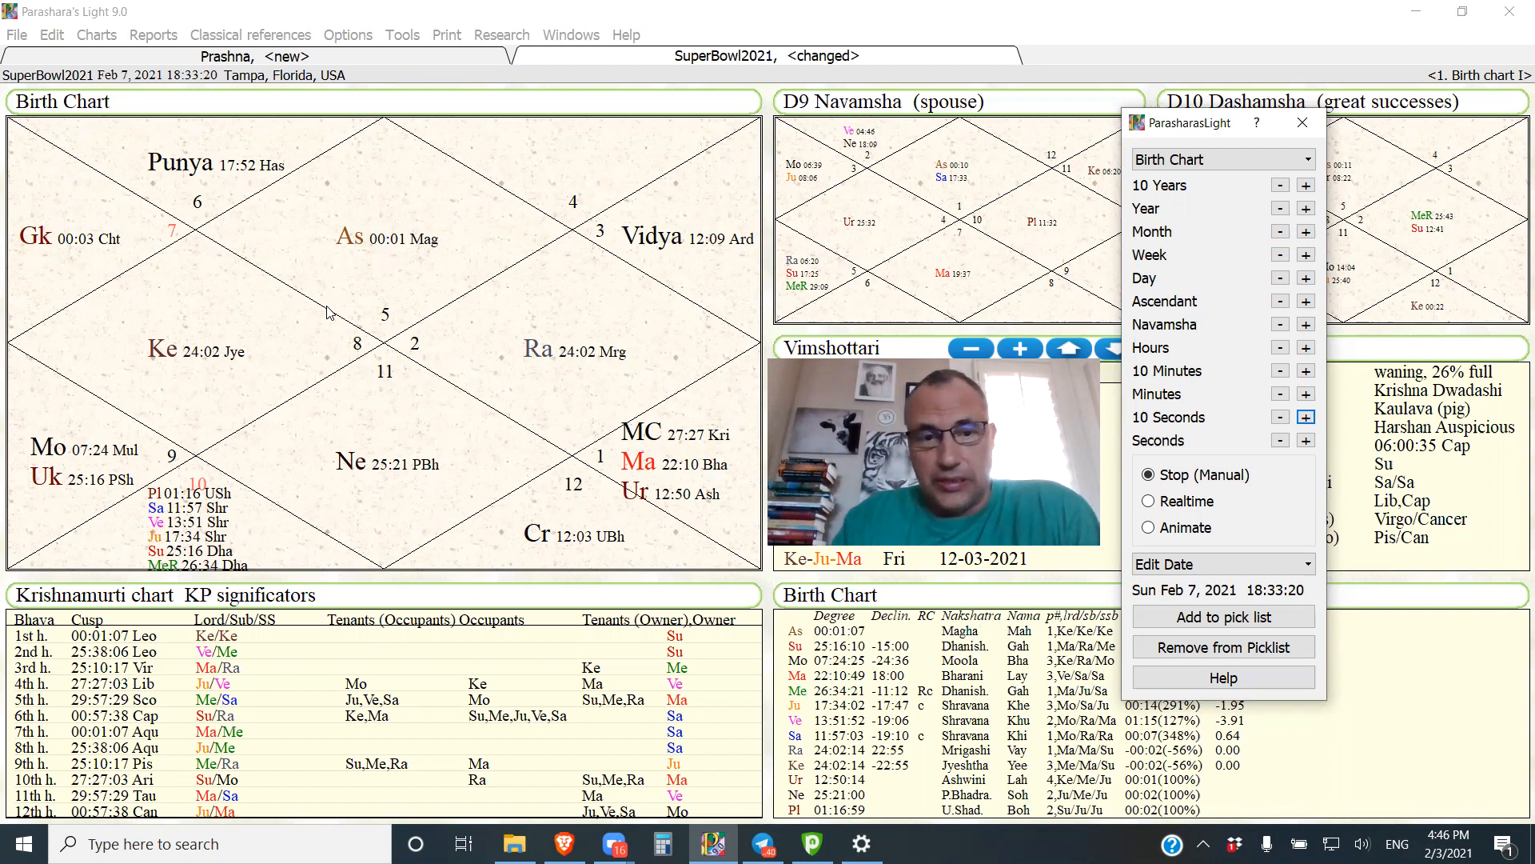
pyautogui.moveTo(201, 420)
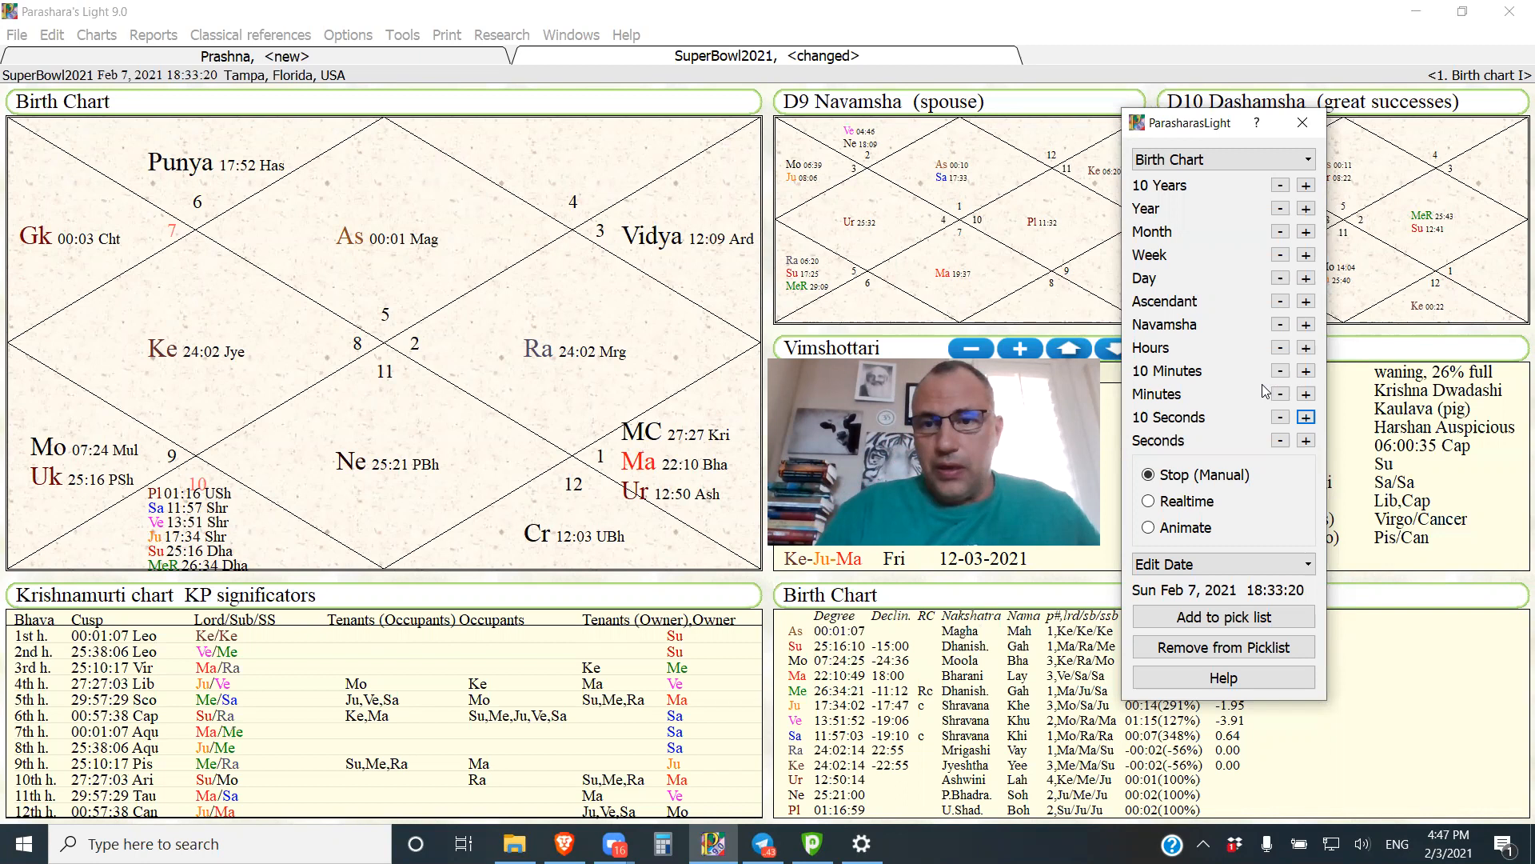
# Step: Step the chart back one minute to 18:32:20, returning the ascendant to 29:48 Ashlesha
pyautogui.click(1279, 394)
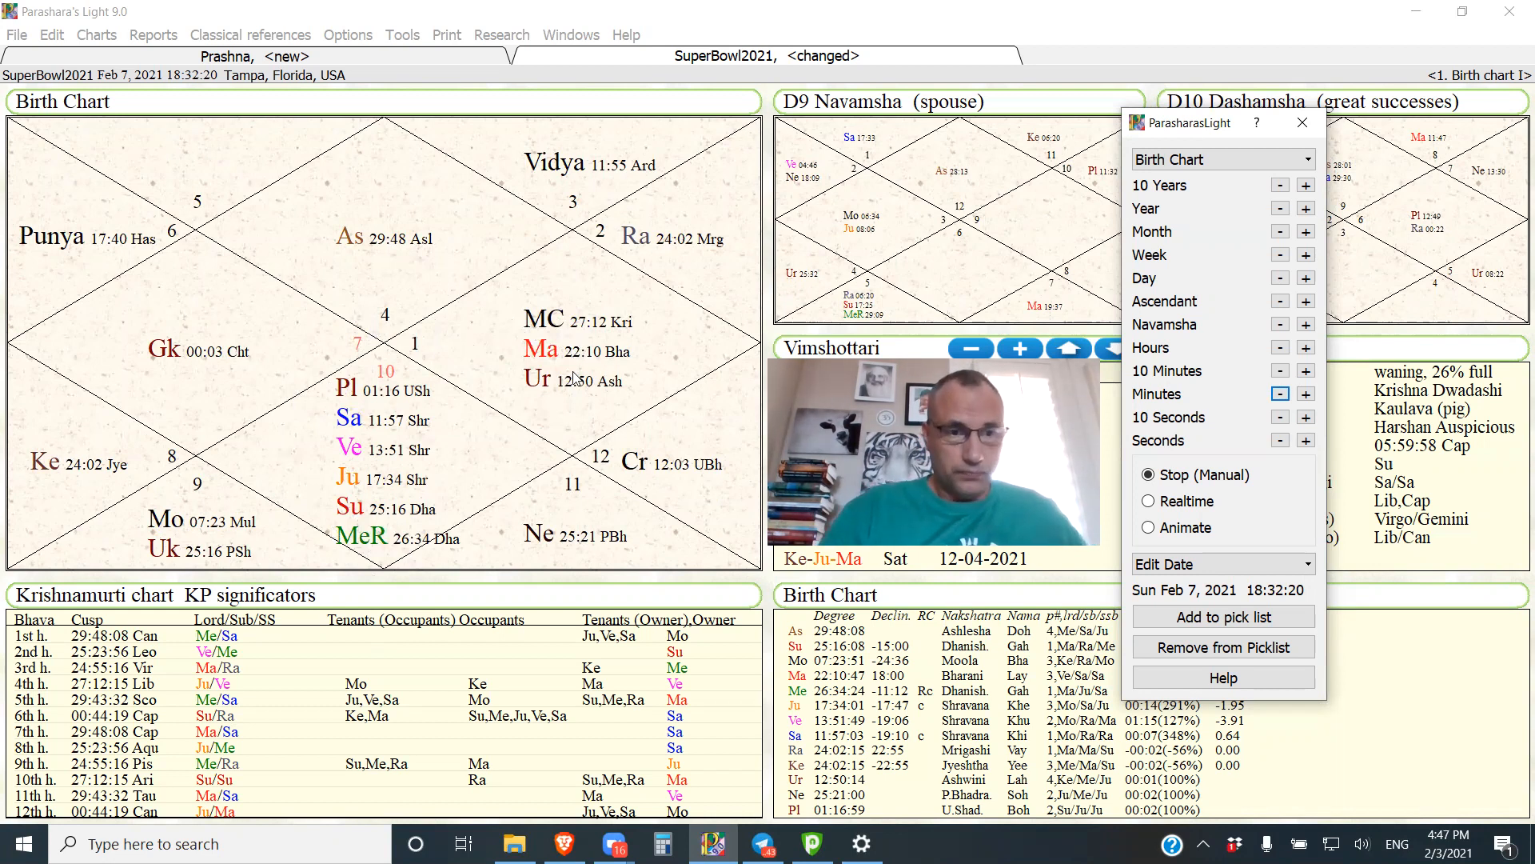
pyautogui.moveTo(464, 422)
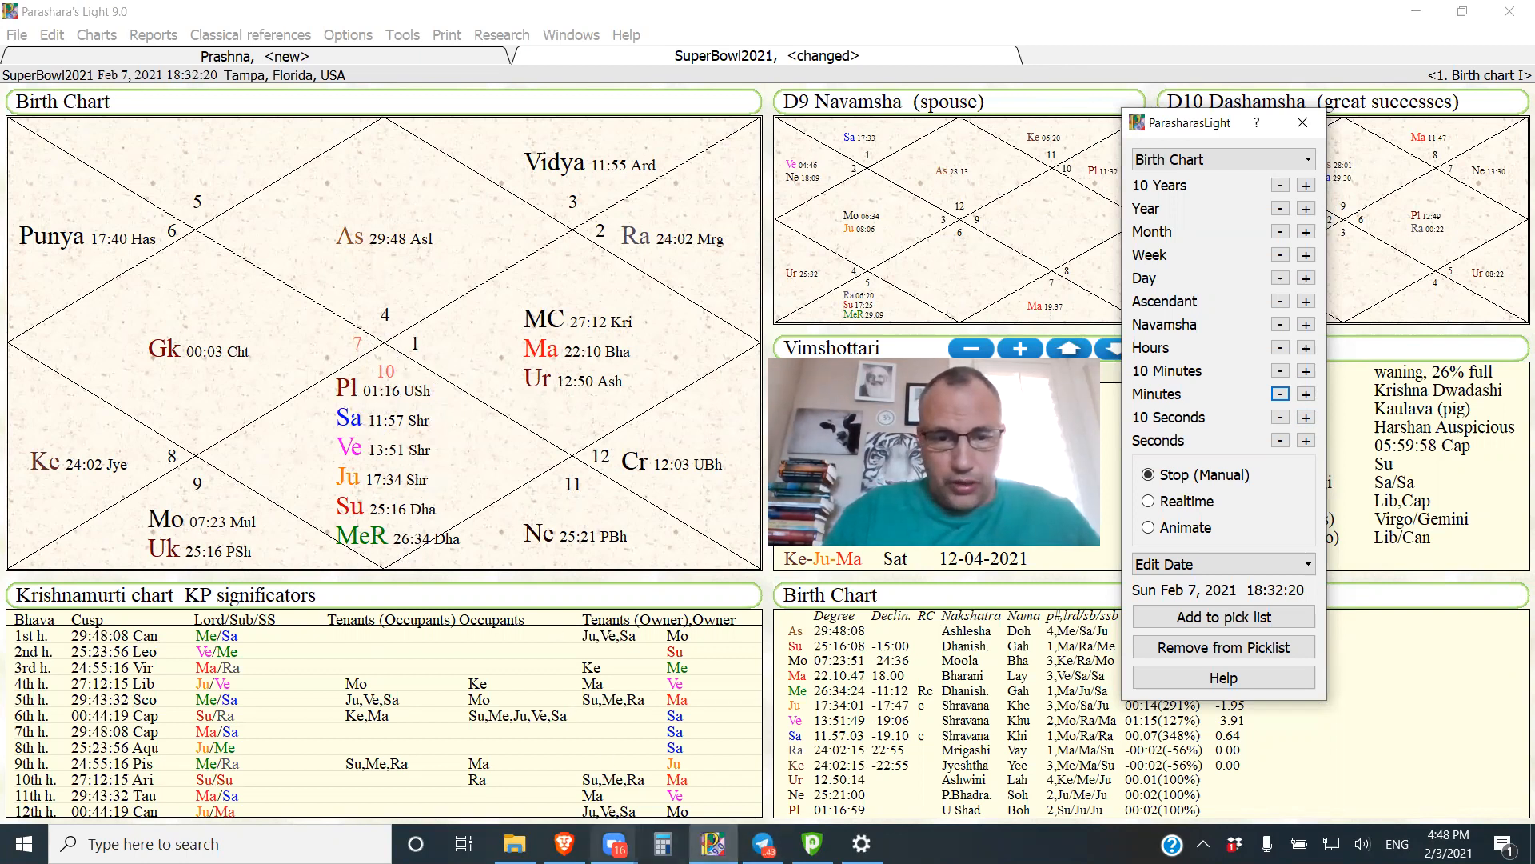
pyautogui.click(563, 843)
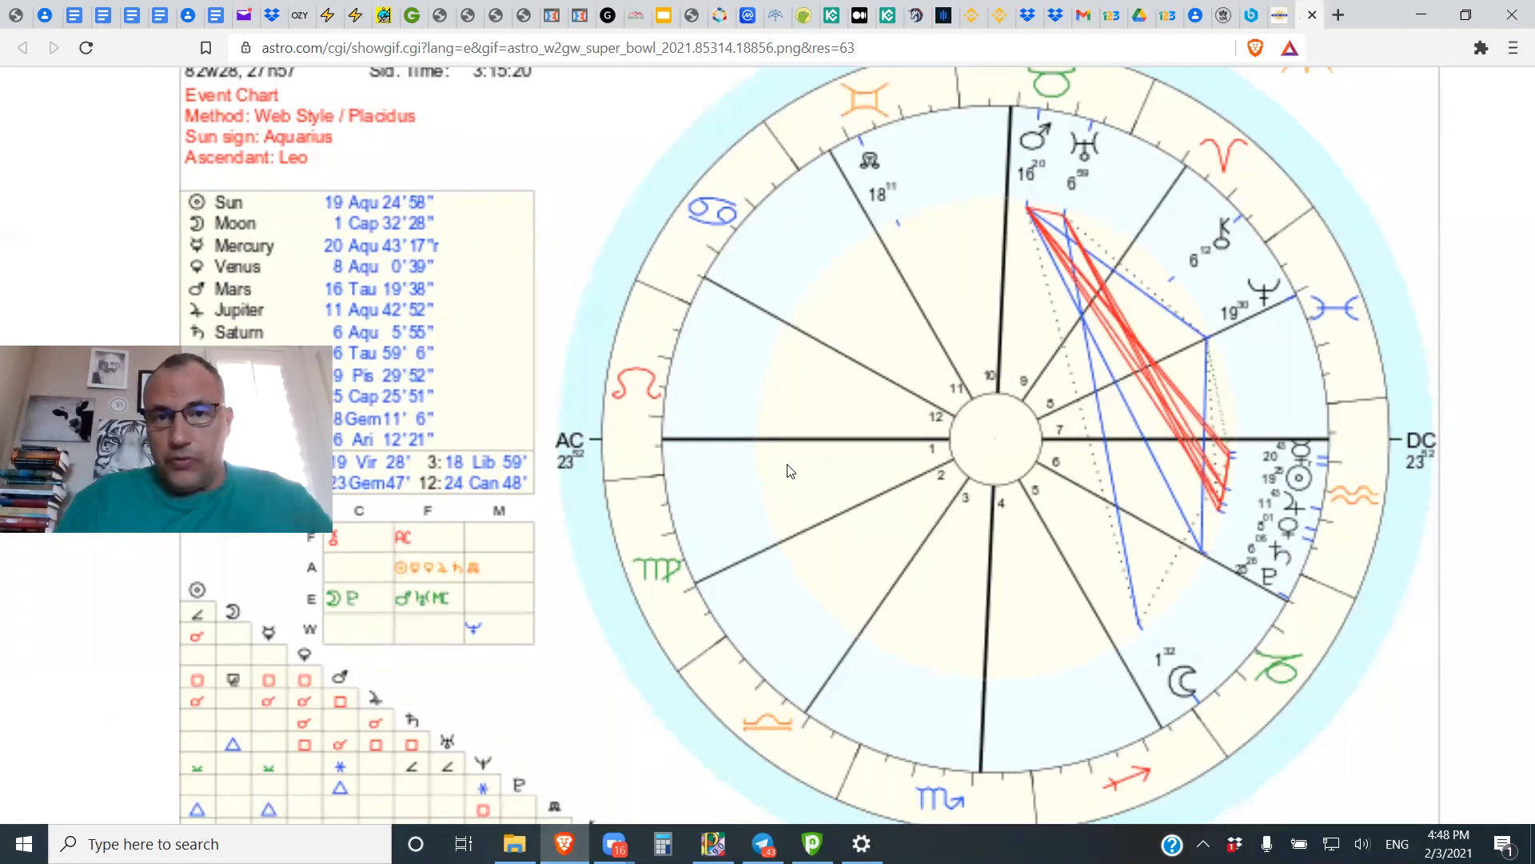
pyautogui.scroll(-3)
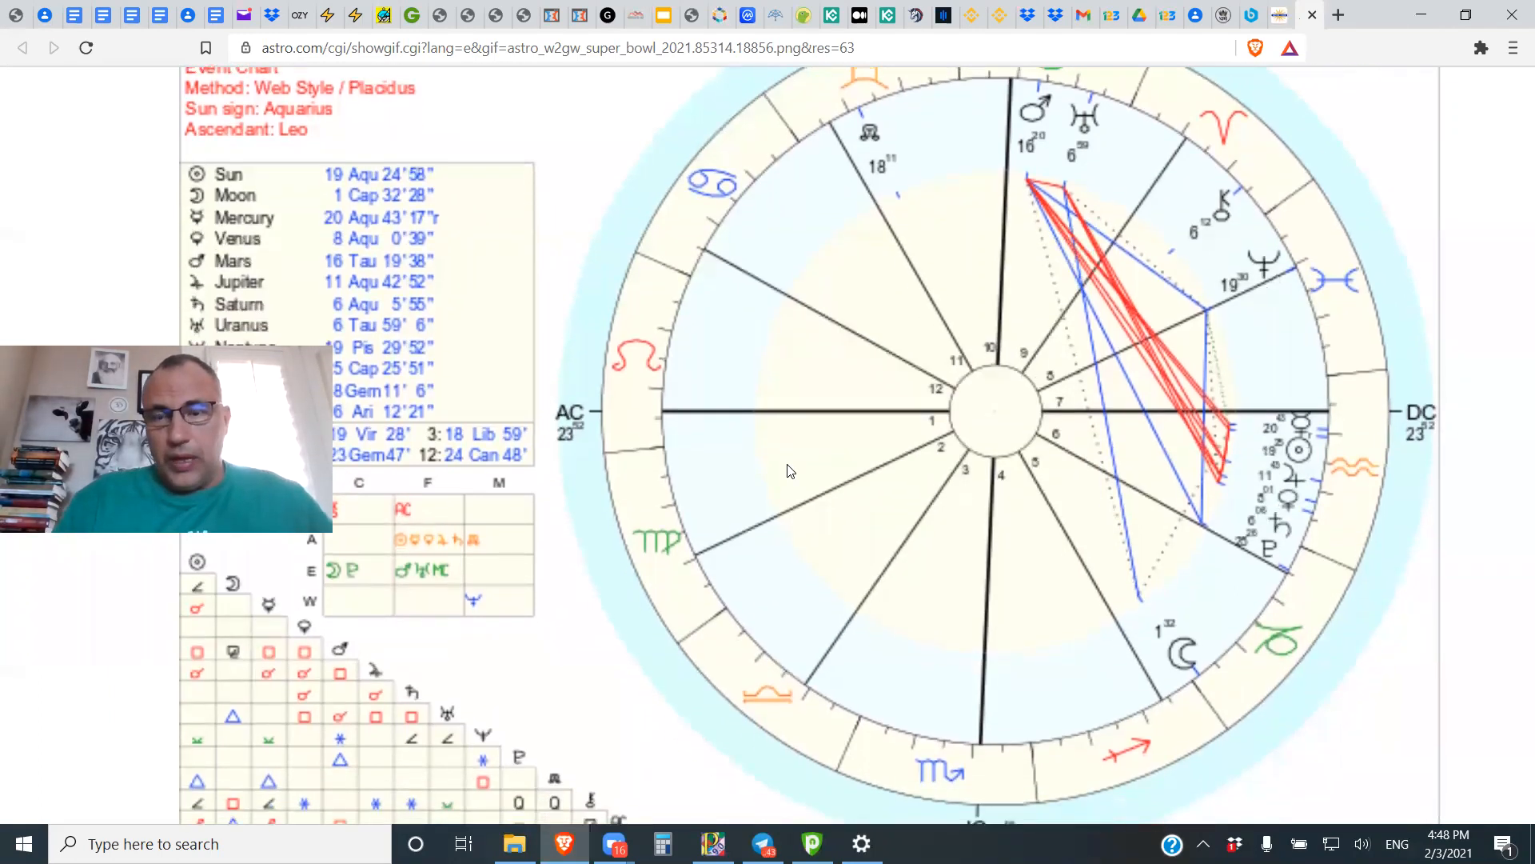
pyautogui.scroll(-3)
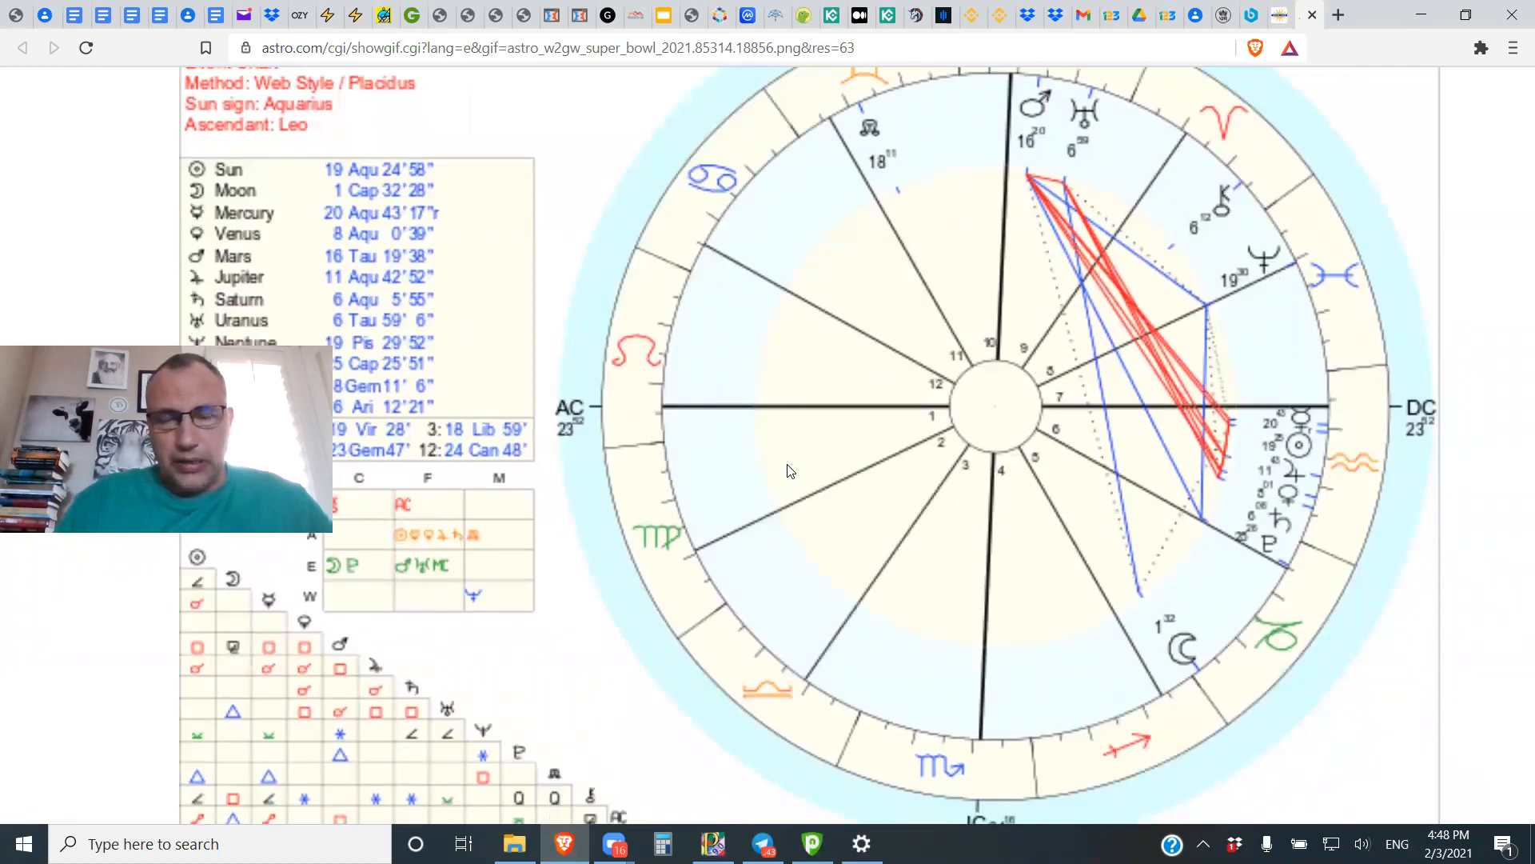
pyautogui.moveTo(1148, 683)
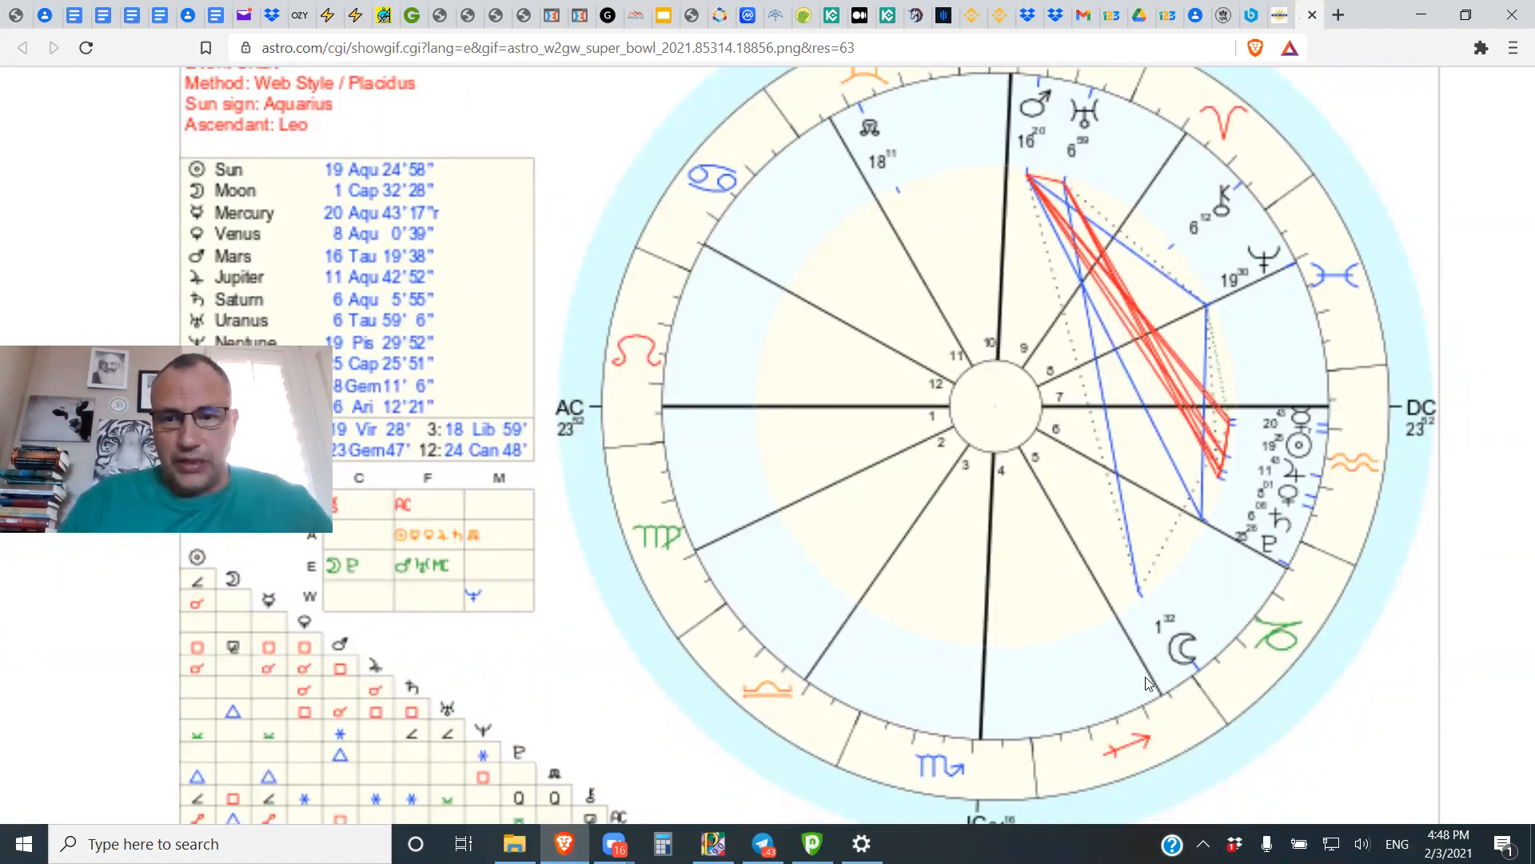
pyautogui.moveTo(1168, 707)
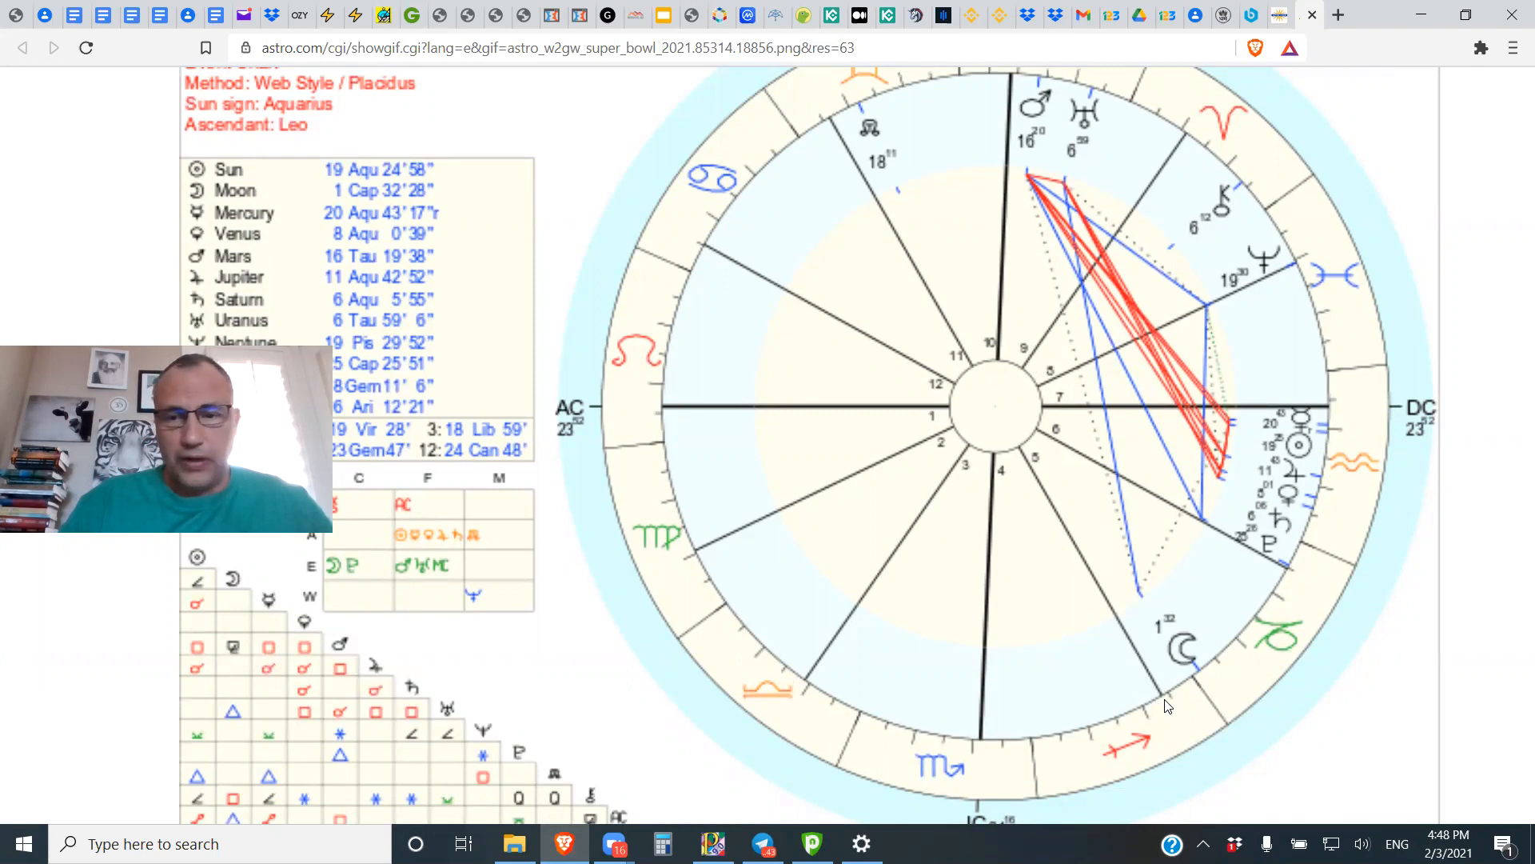
pyautogui.moveTo(1172, 638)
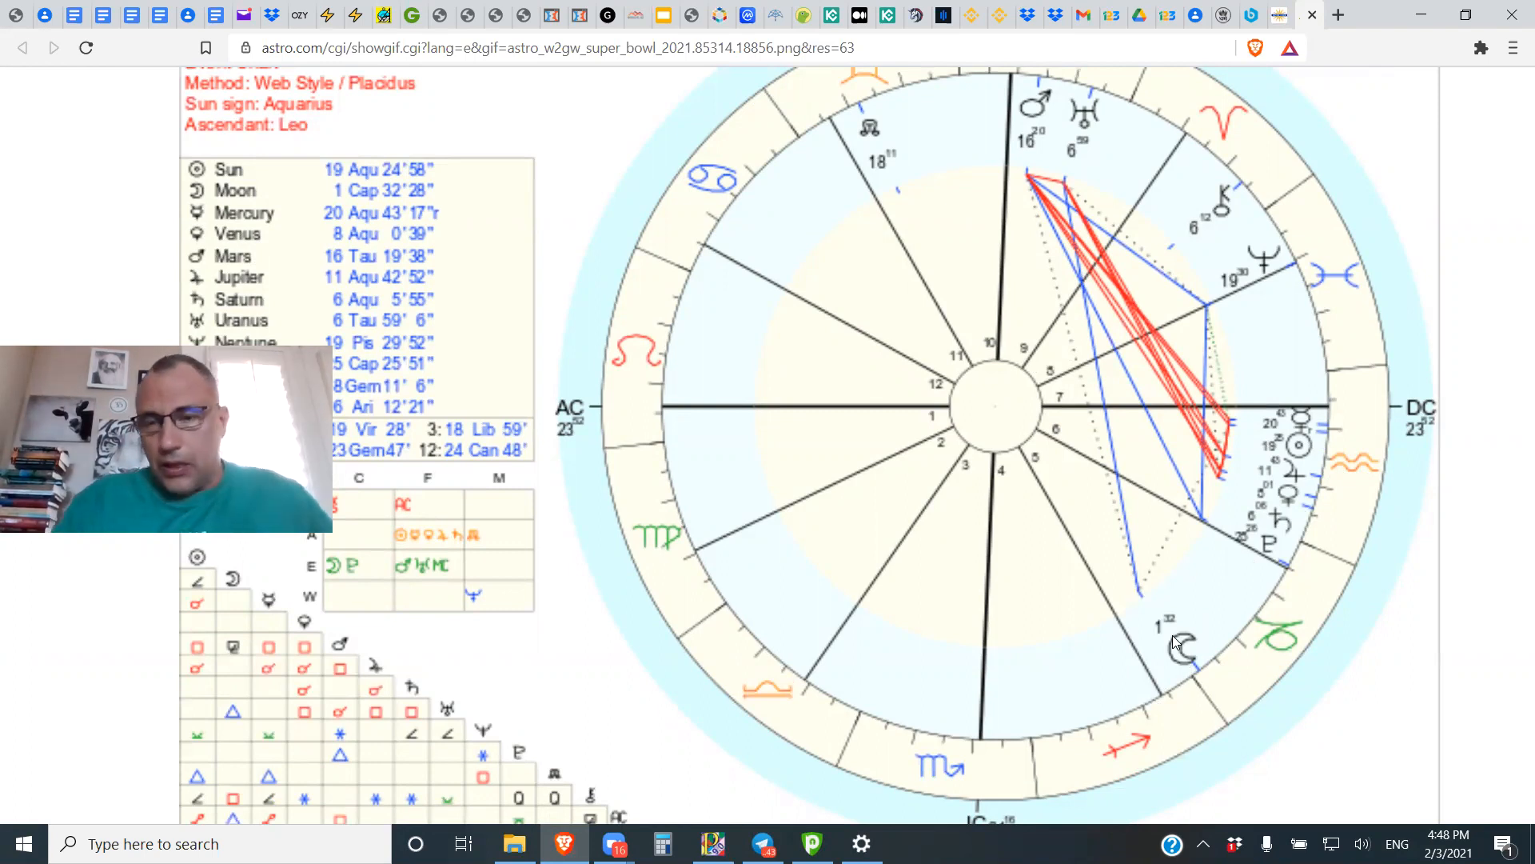
pyautogui.moveTo(951, 166)
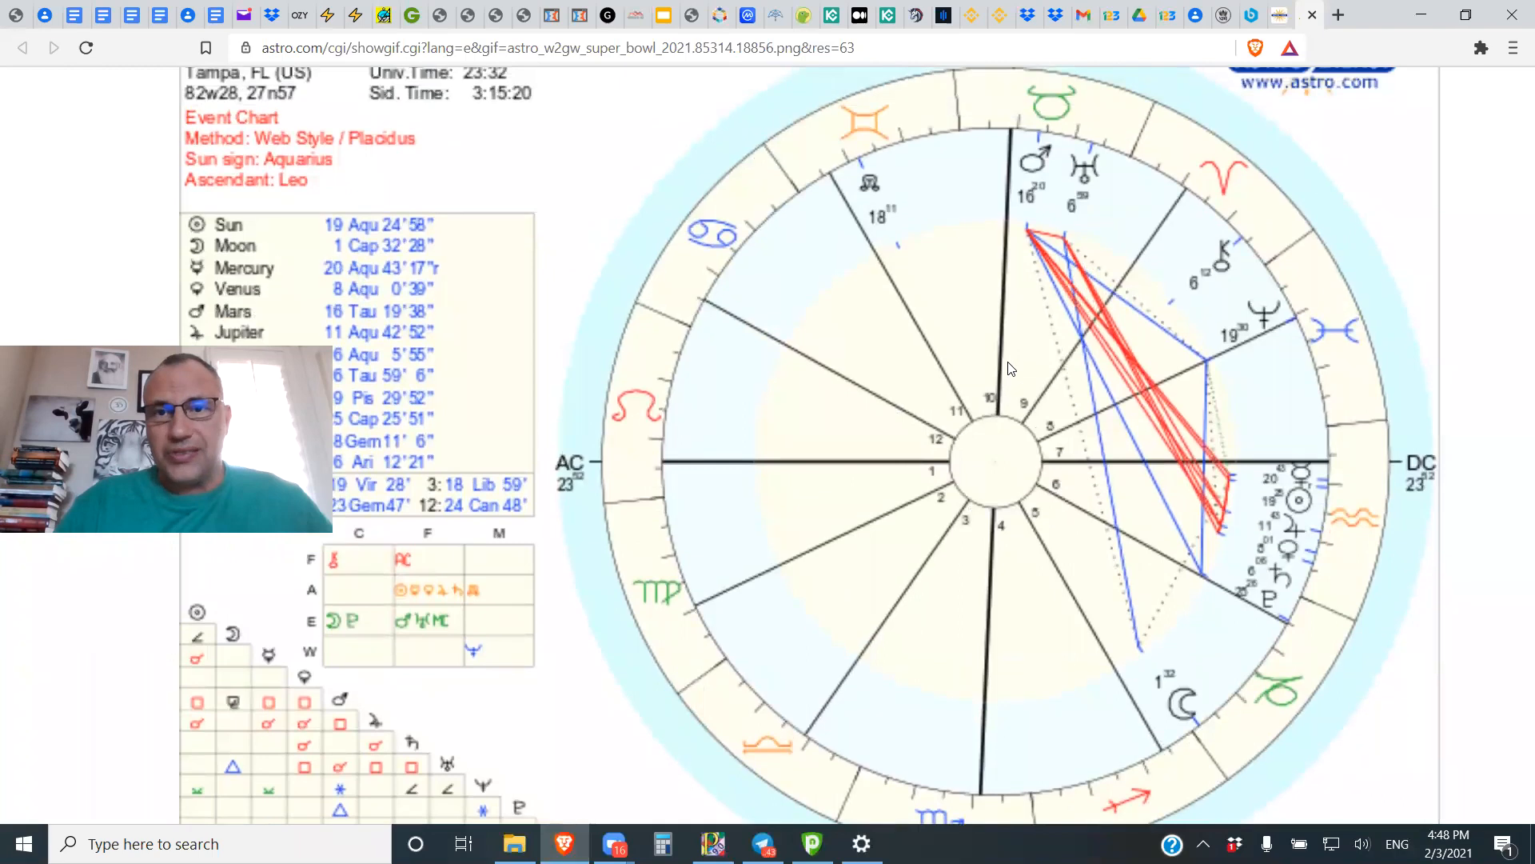
pyautogui.scroll(-3)
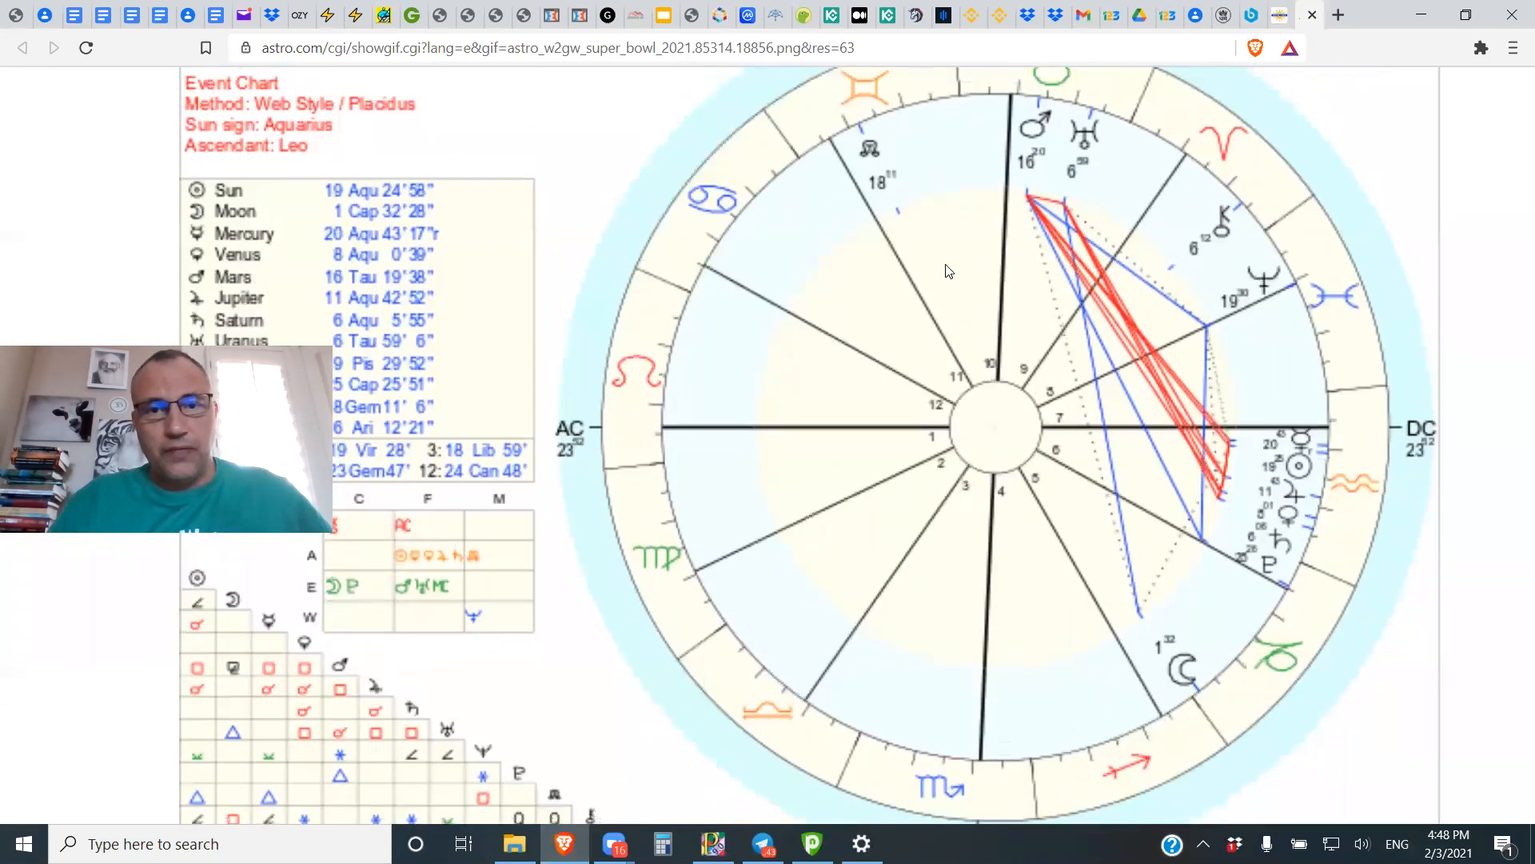
pyautogui.scroll(-3)
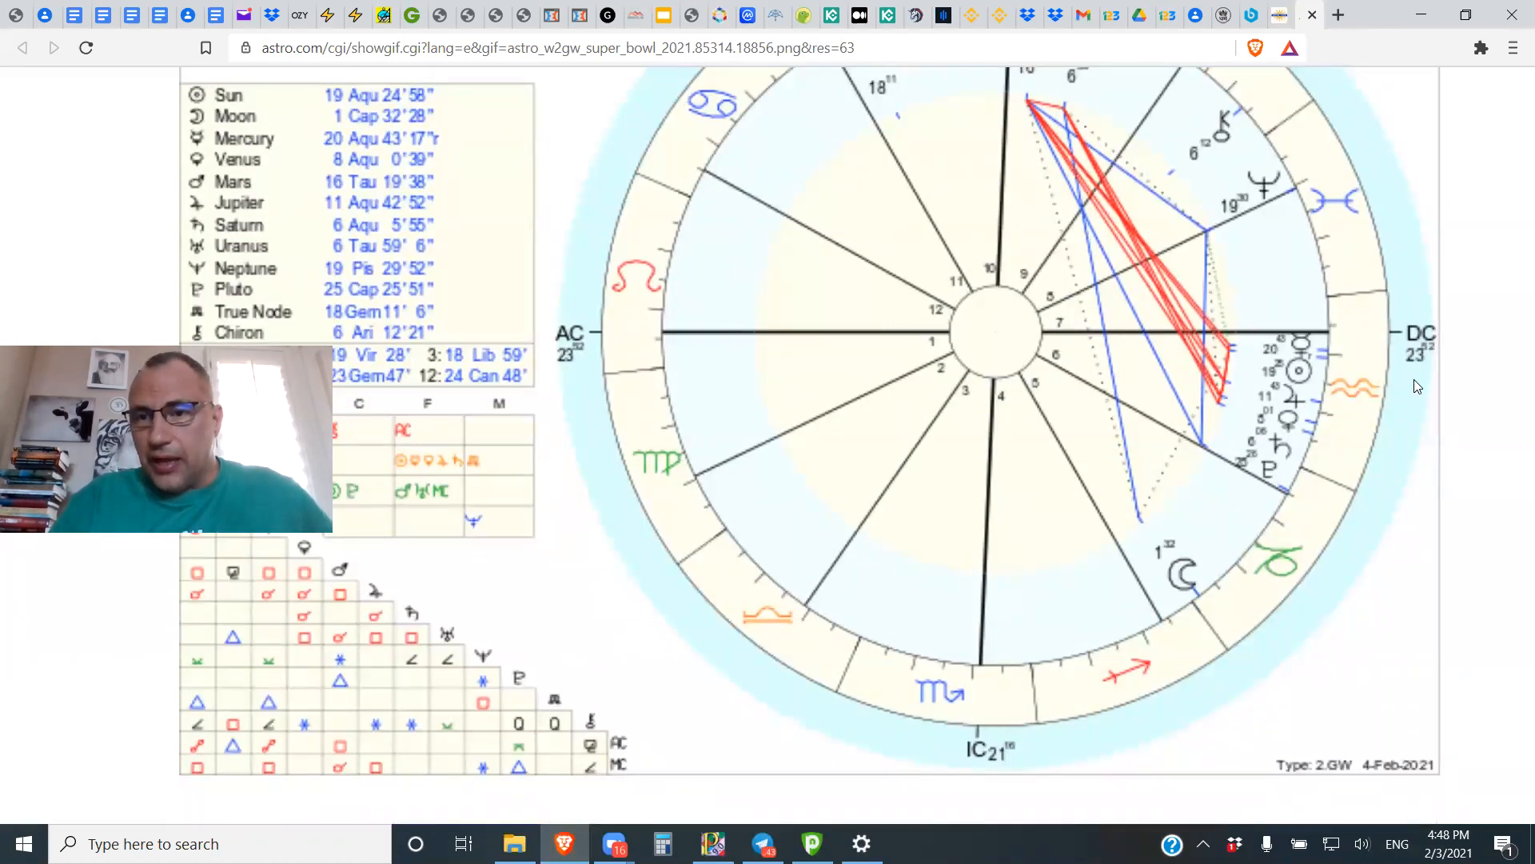
pyautogui.moveTo(1351, 414)
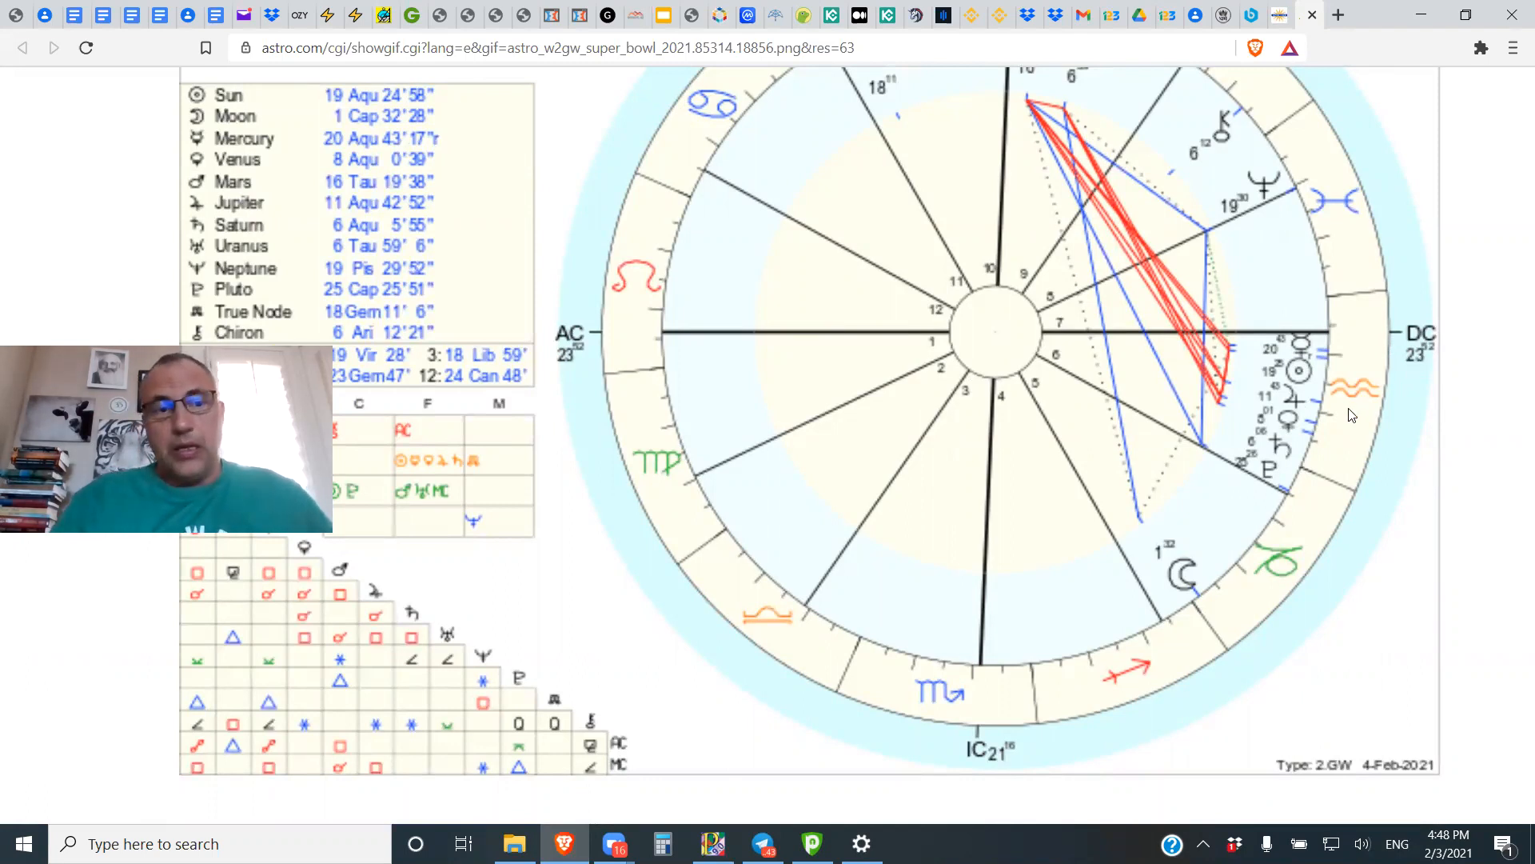
pyautogui.moveTo(600, 288)
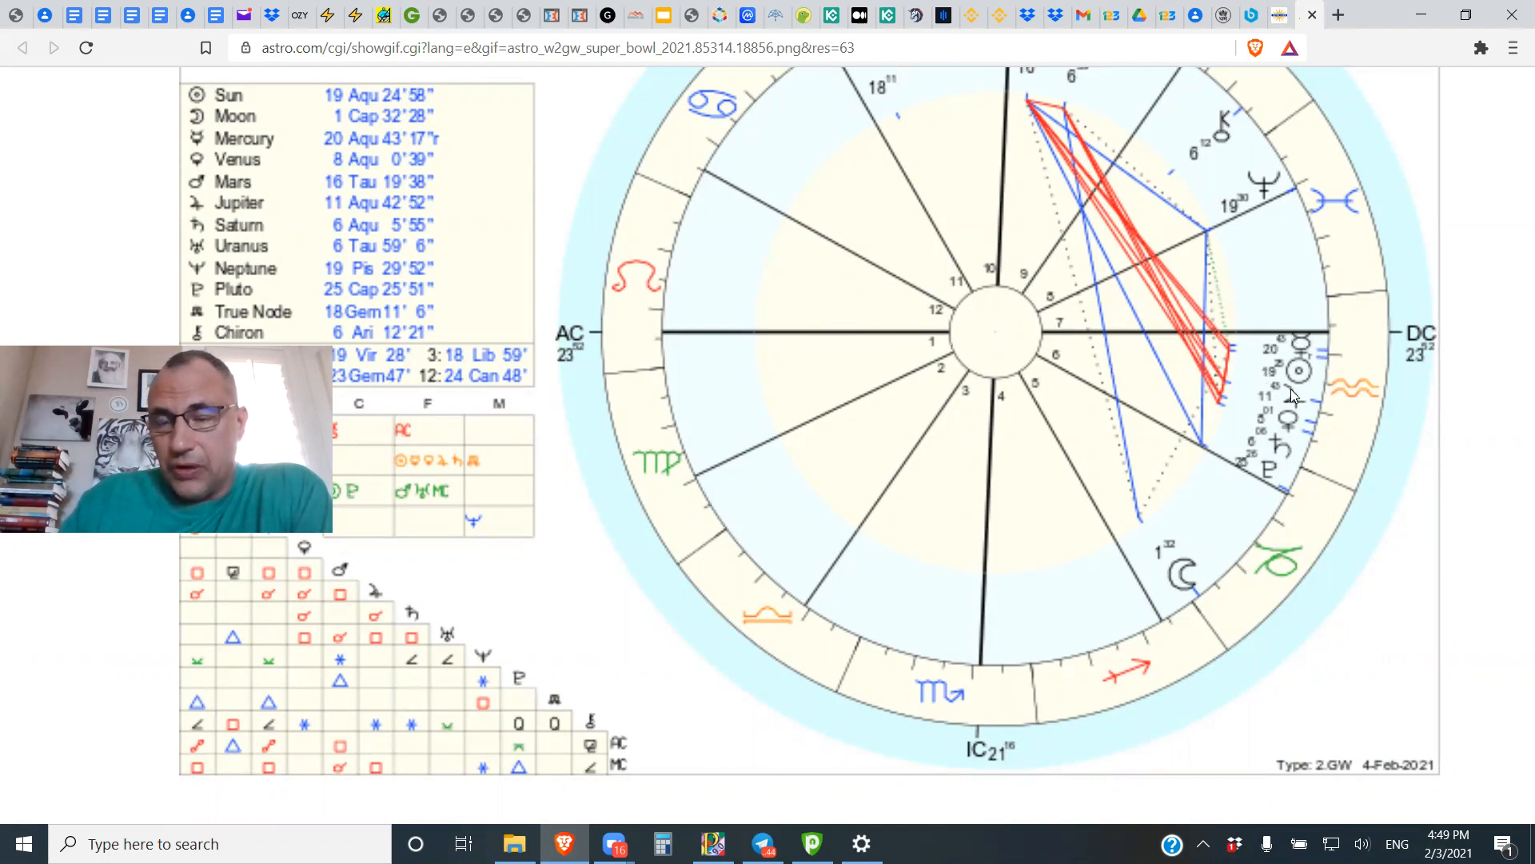
pyautogui.moveTo(1292, 395)
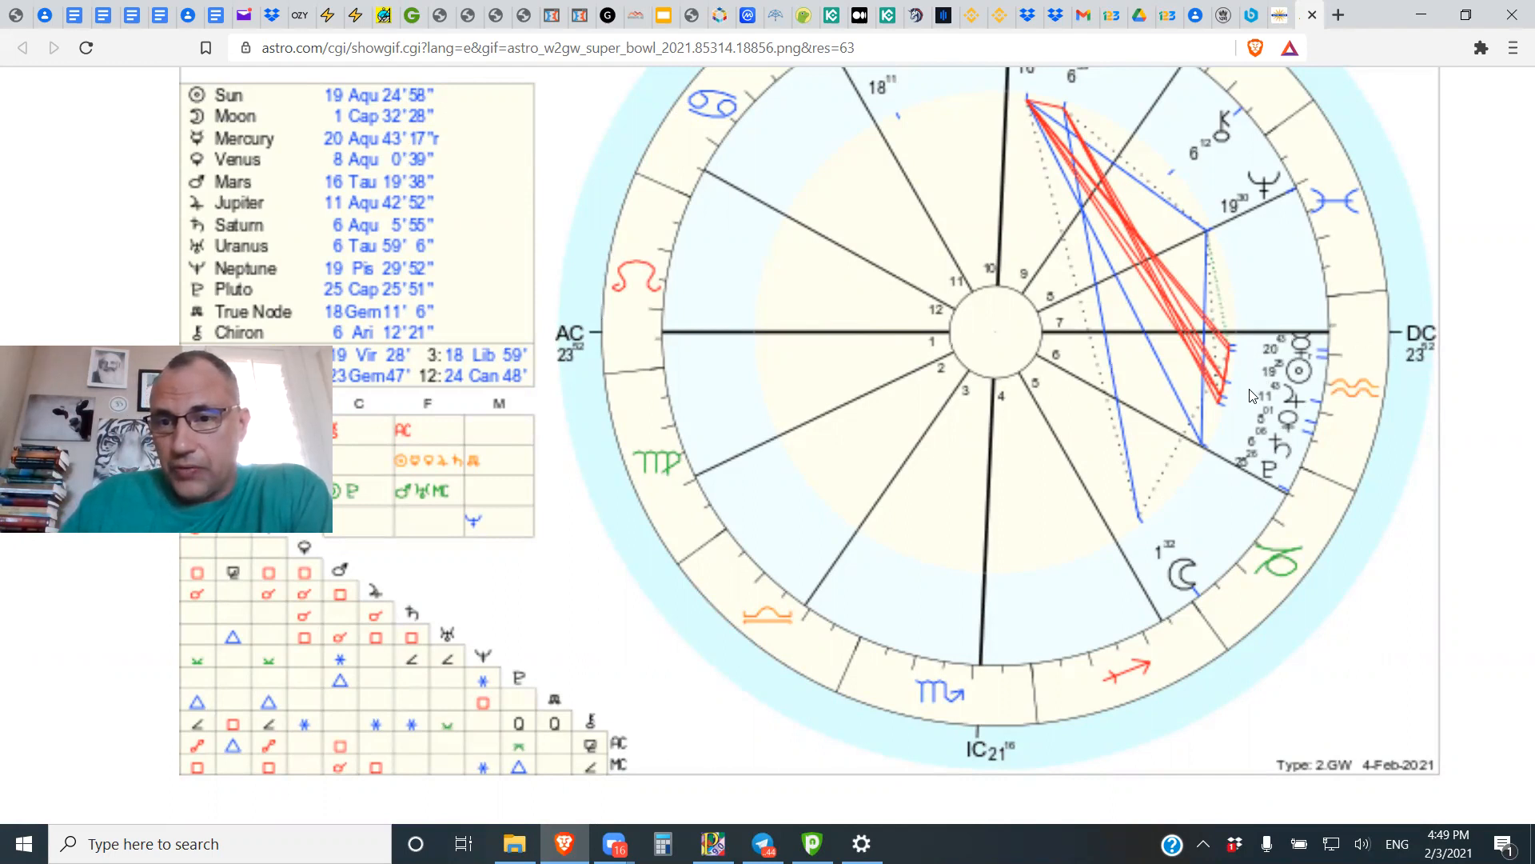
pyautogui.moveTo(1322, 395)
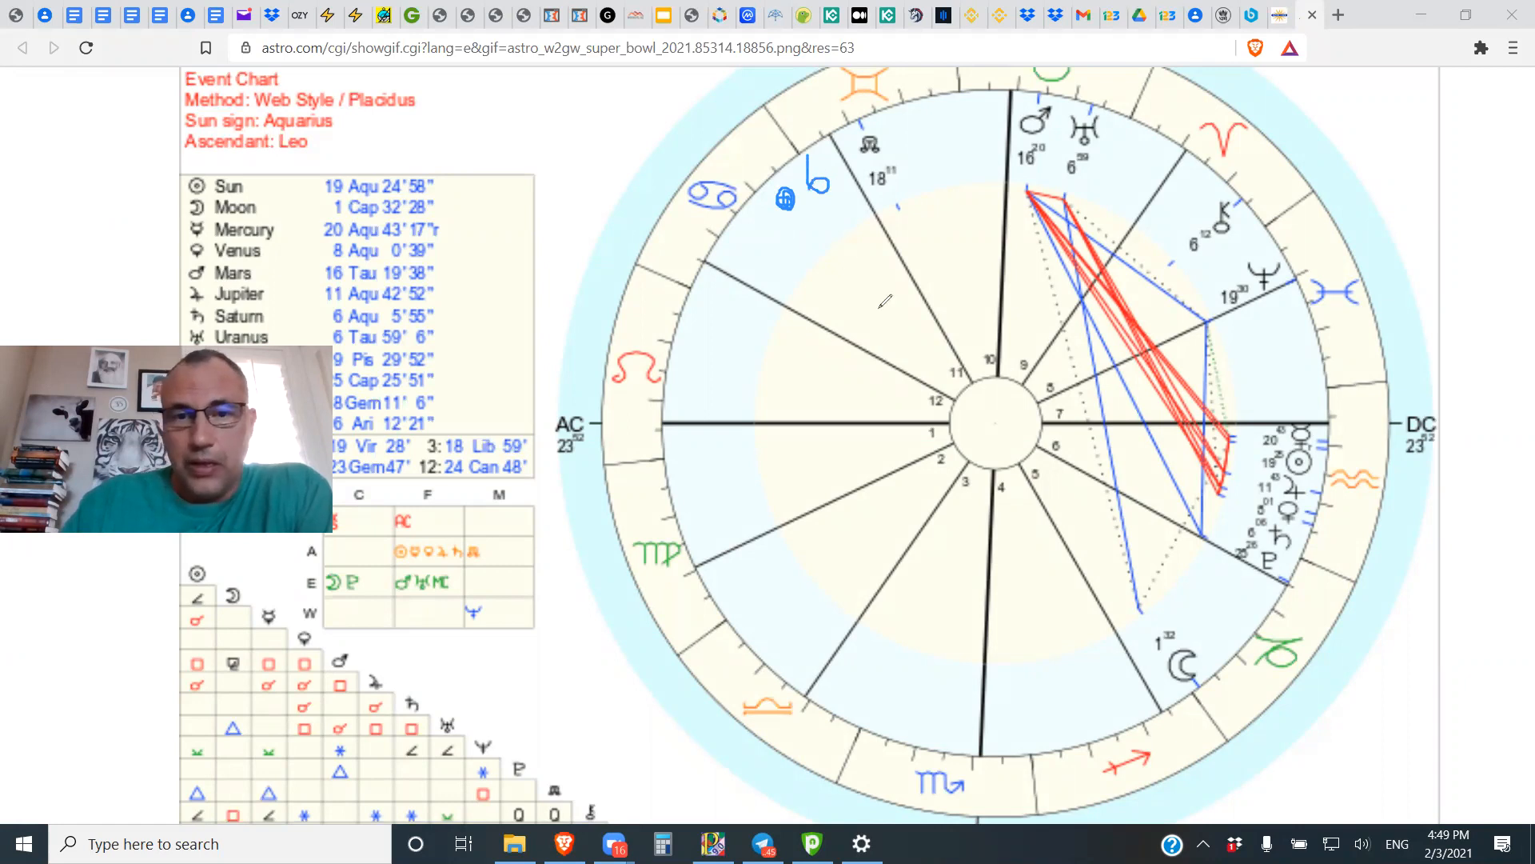
pyautogui.moveTo(1203, 675)
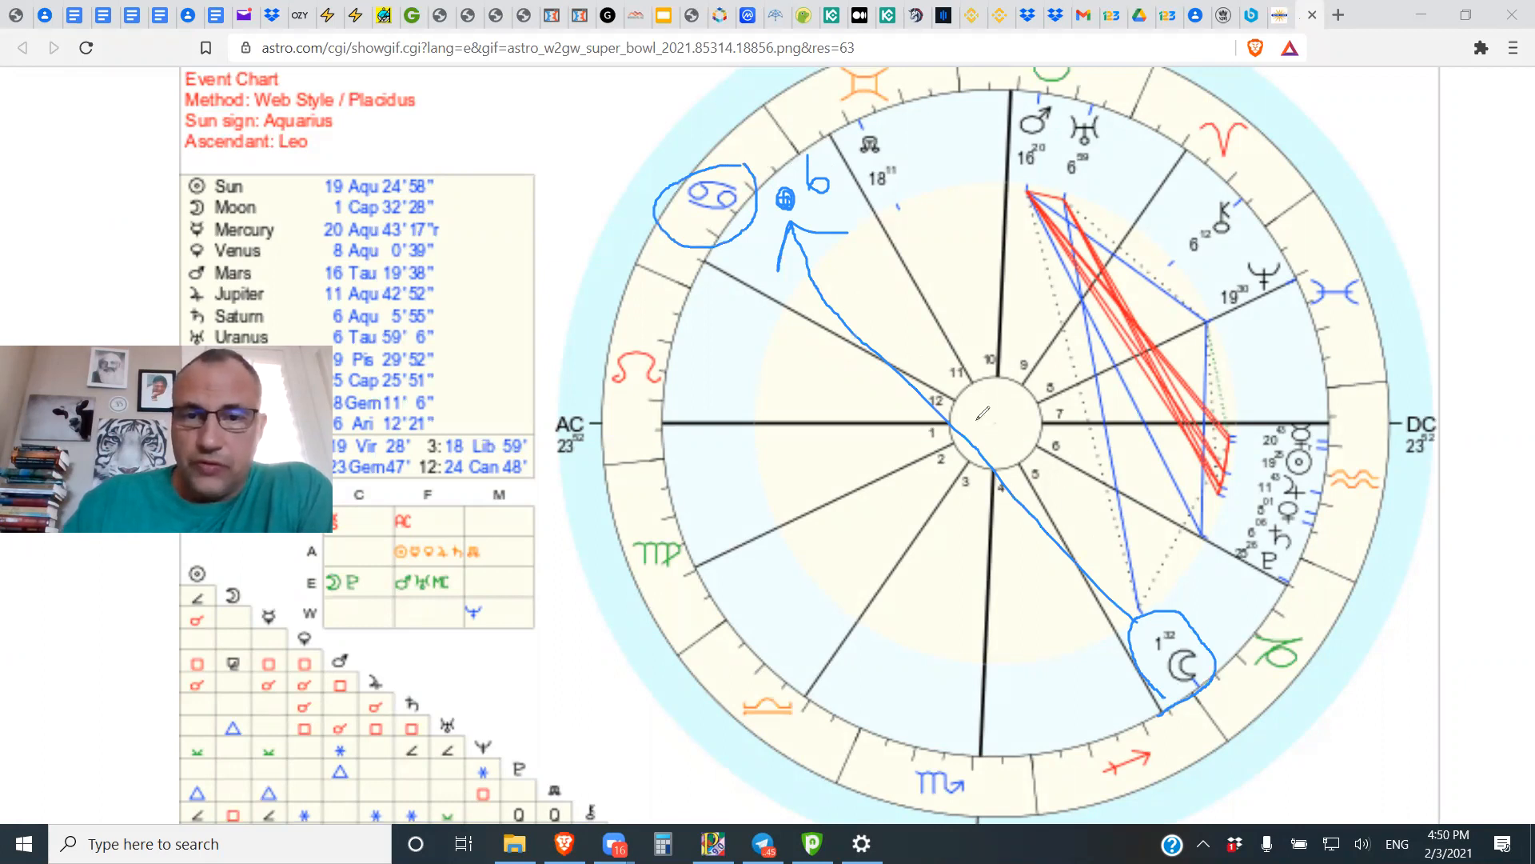
pyautogui.moveTo(1053, 484)
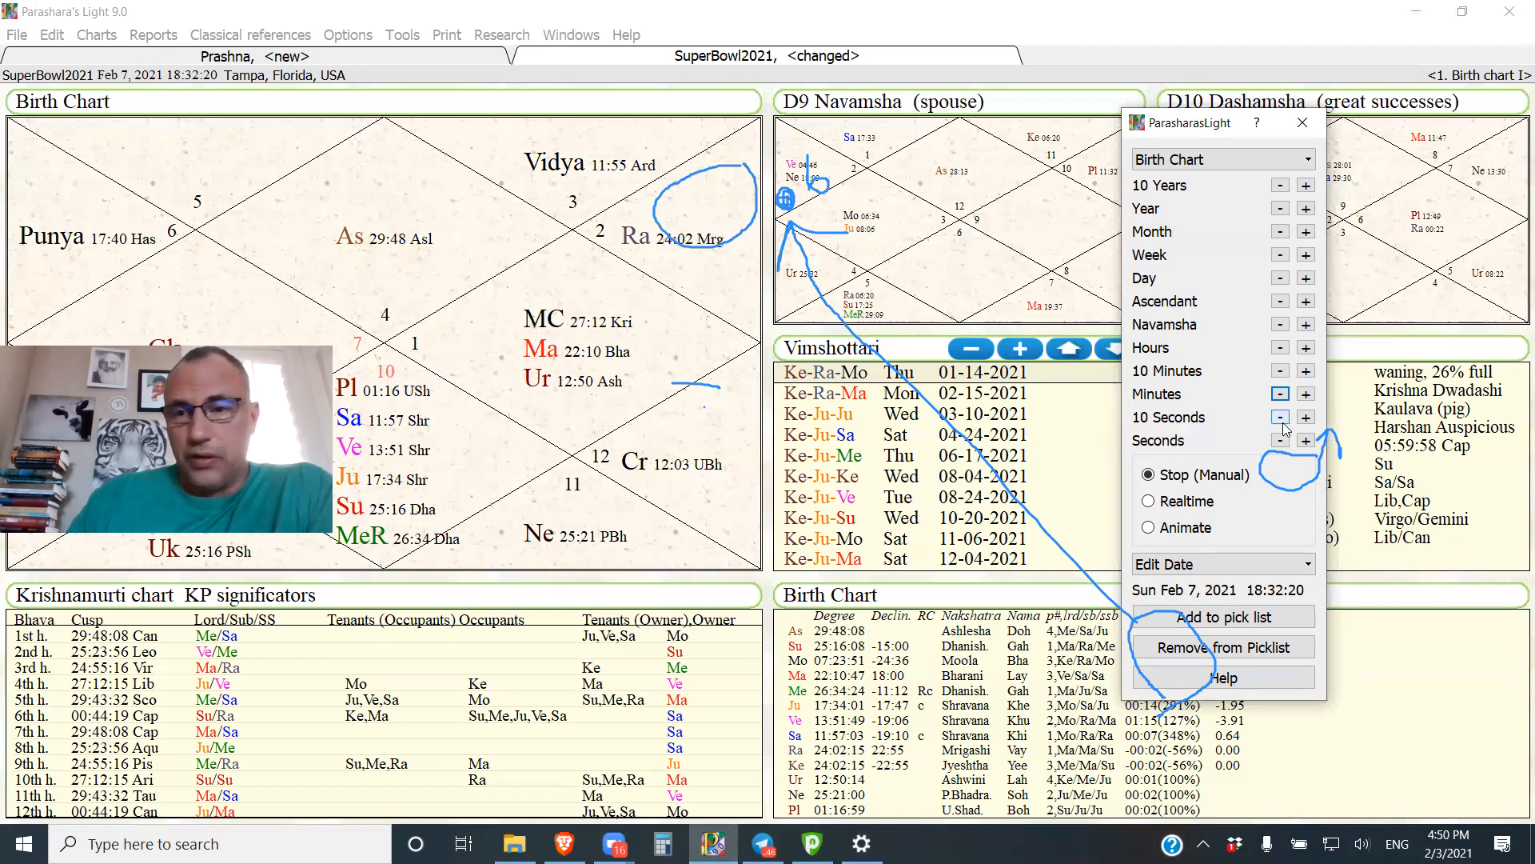
# Step: Shift the event time by minutes to 18:33:20 so the ascendant reads 00:01 Magha in Leo
pyautogui.click(1304, 393)
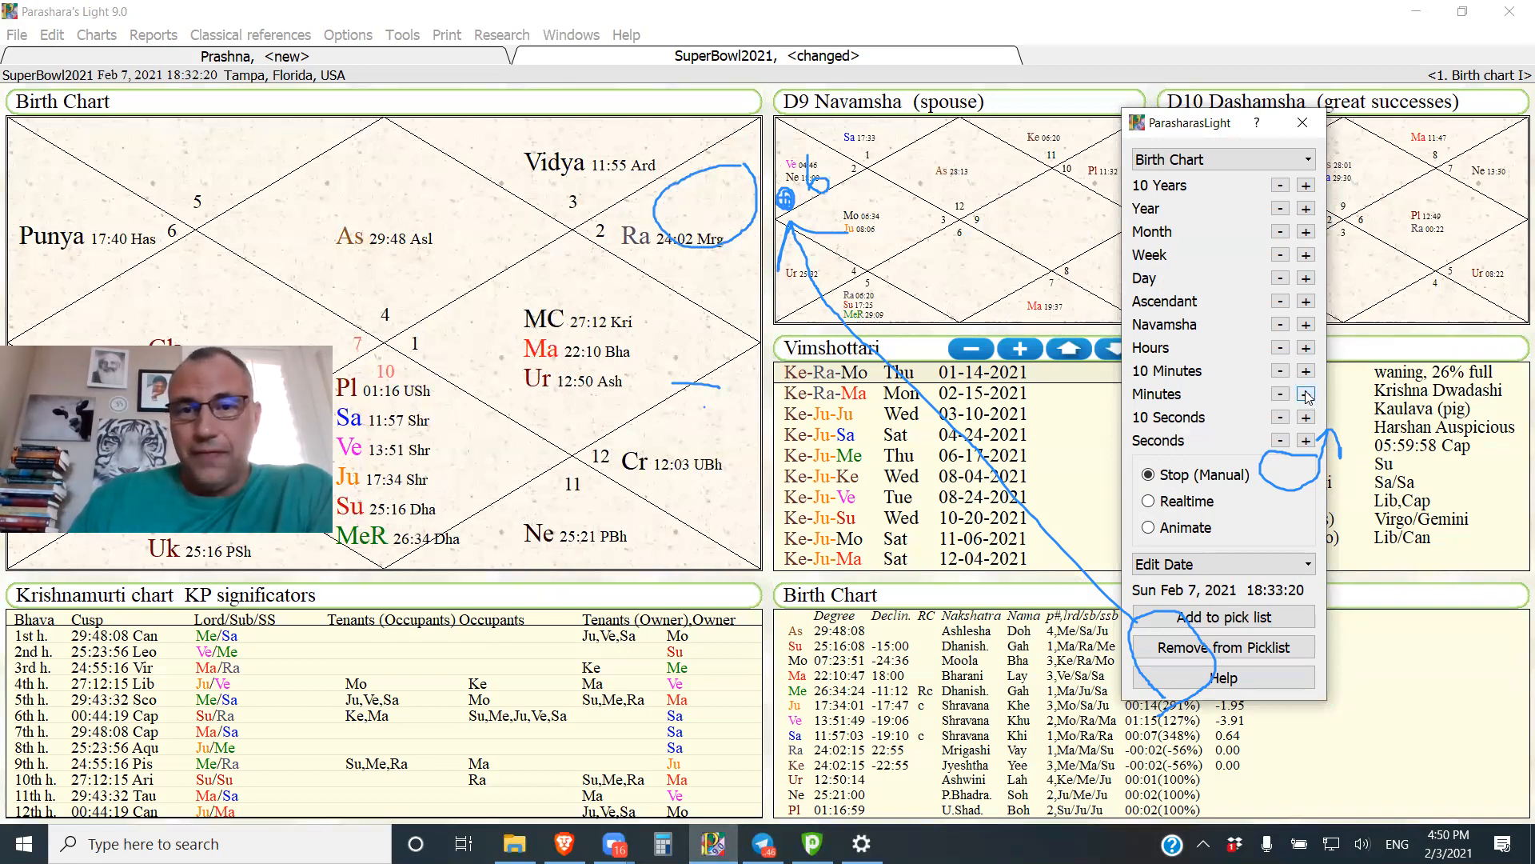
pyautogui.click(1305, 393)
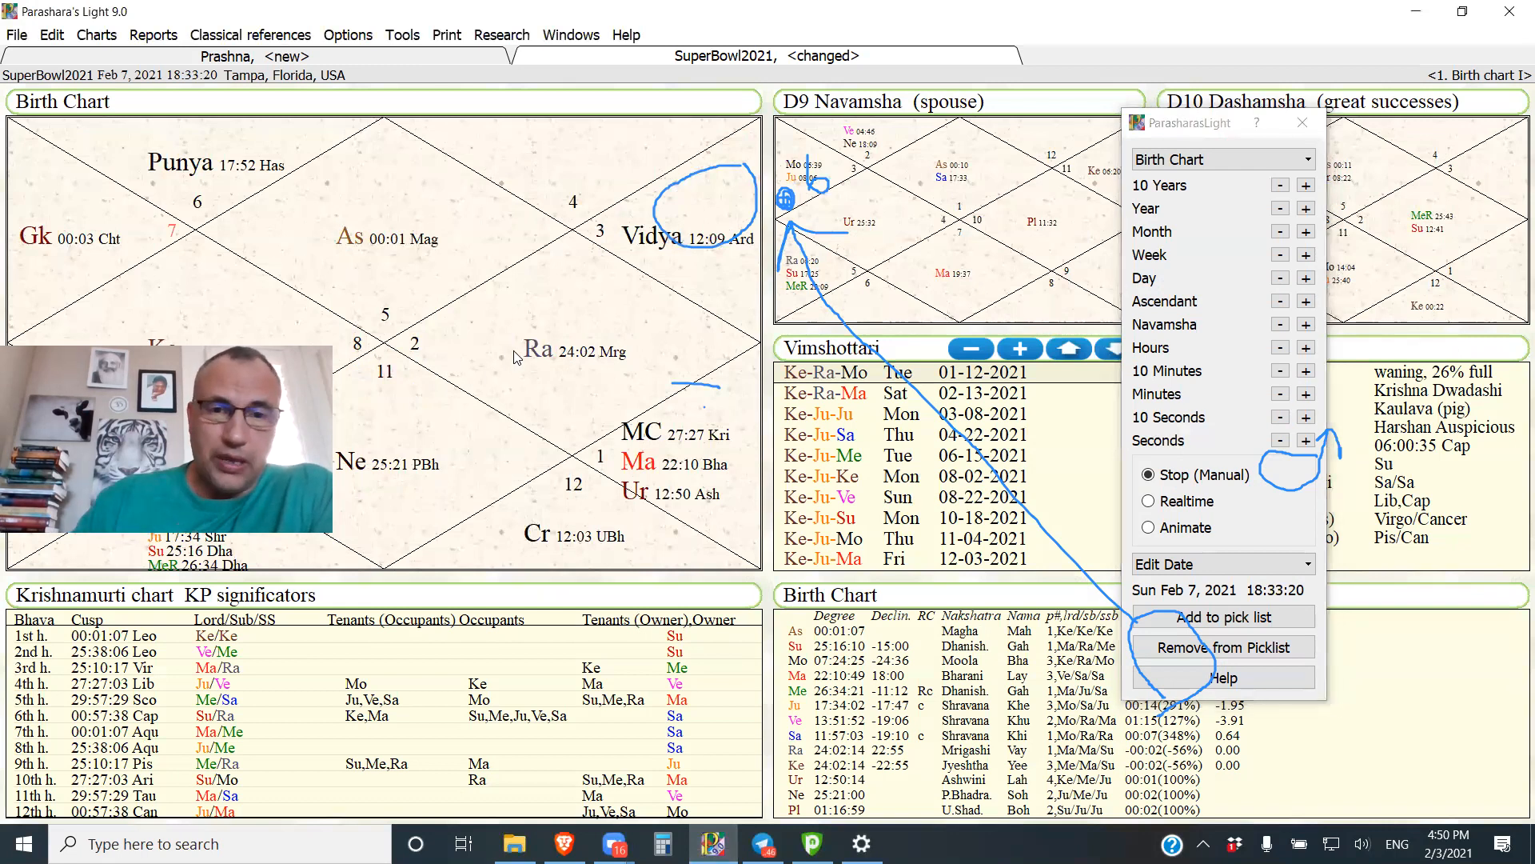
pyautogui.moveTo(962, 251)
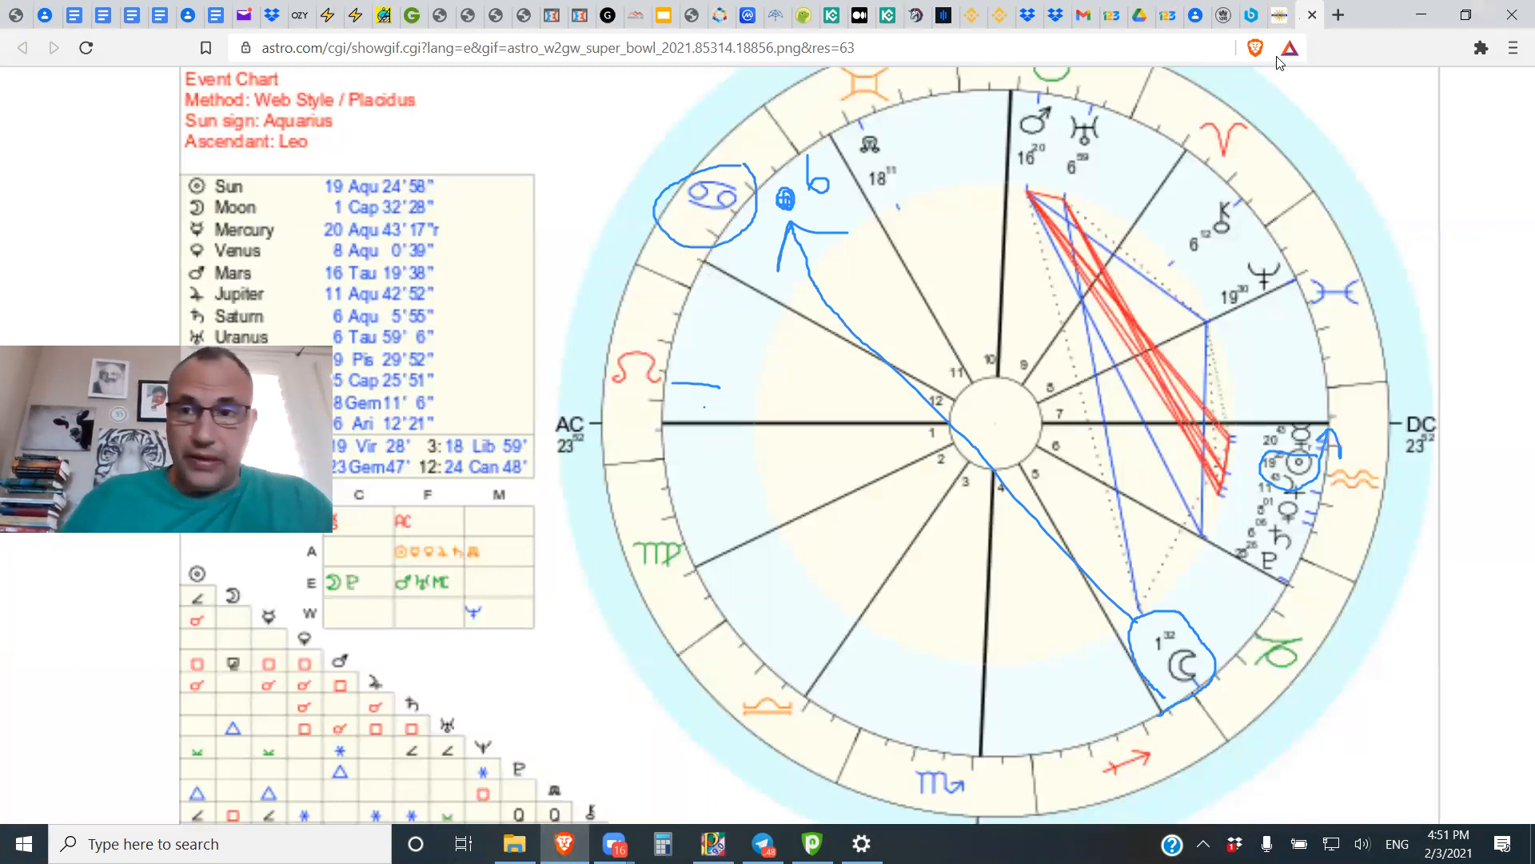
pyautogui.moveTo(1339, 15)
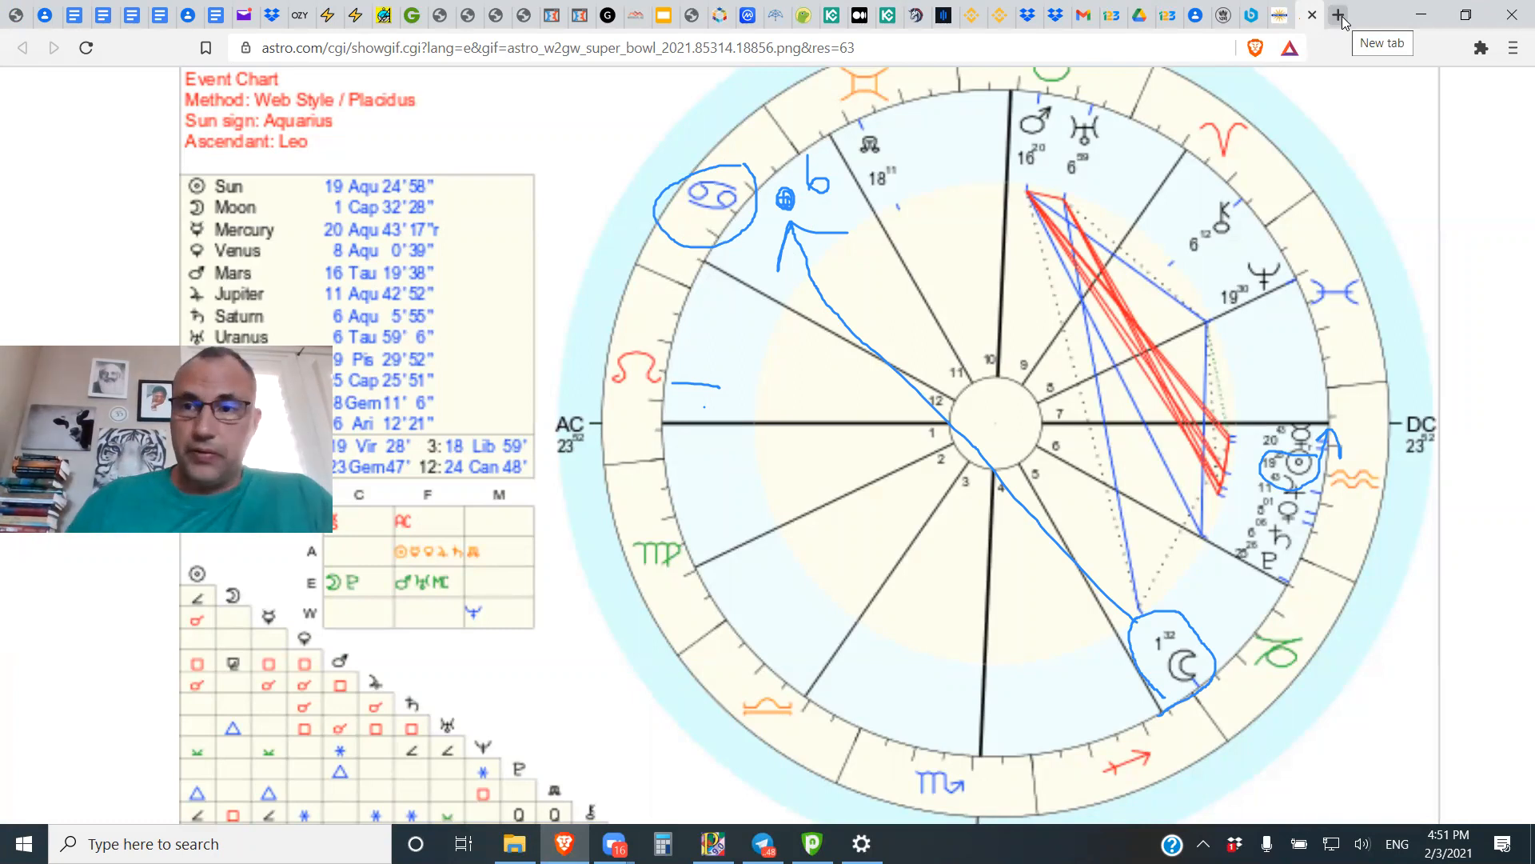
pyautogui.write('sportsinsights.com')
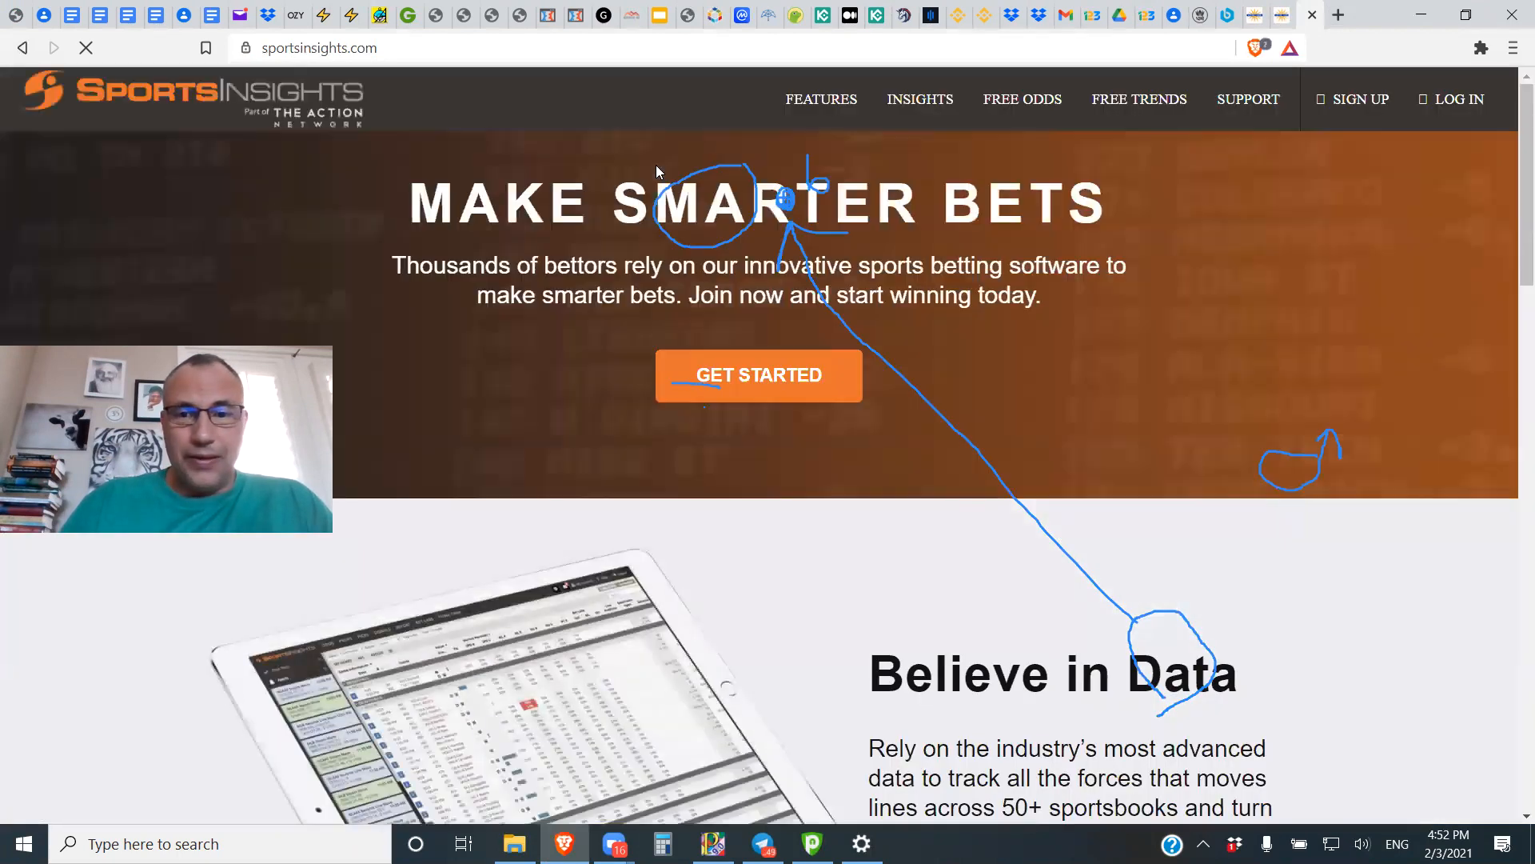
# Step: Go to the Free Live NFL Odds page on SportsInsights listing the 2/07 KC–TB game
pyautogui.click(1021, 99)
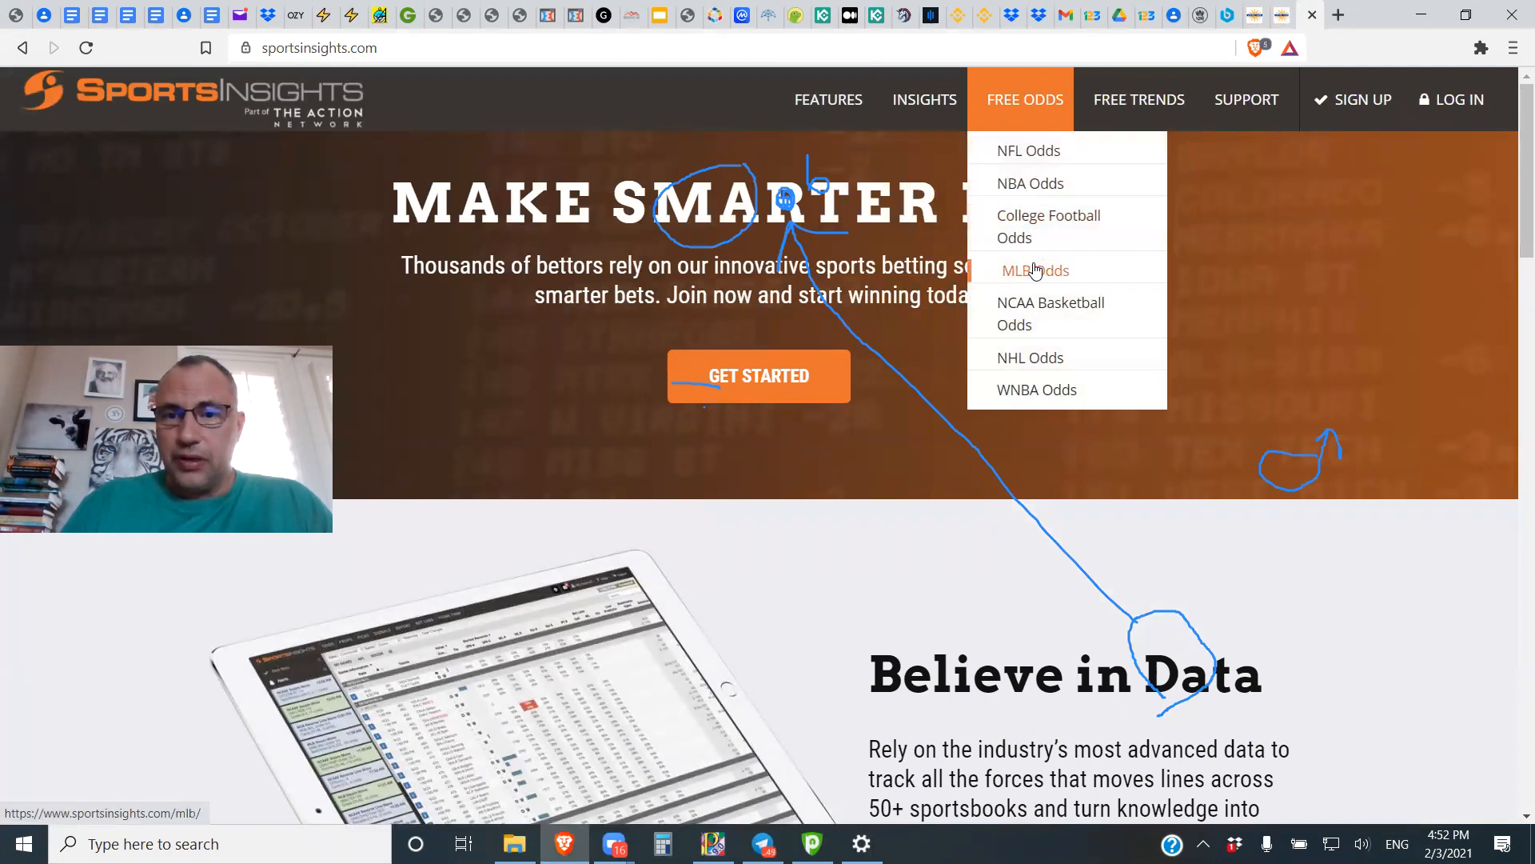
pyautogui.moveTo(1032, 150)
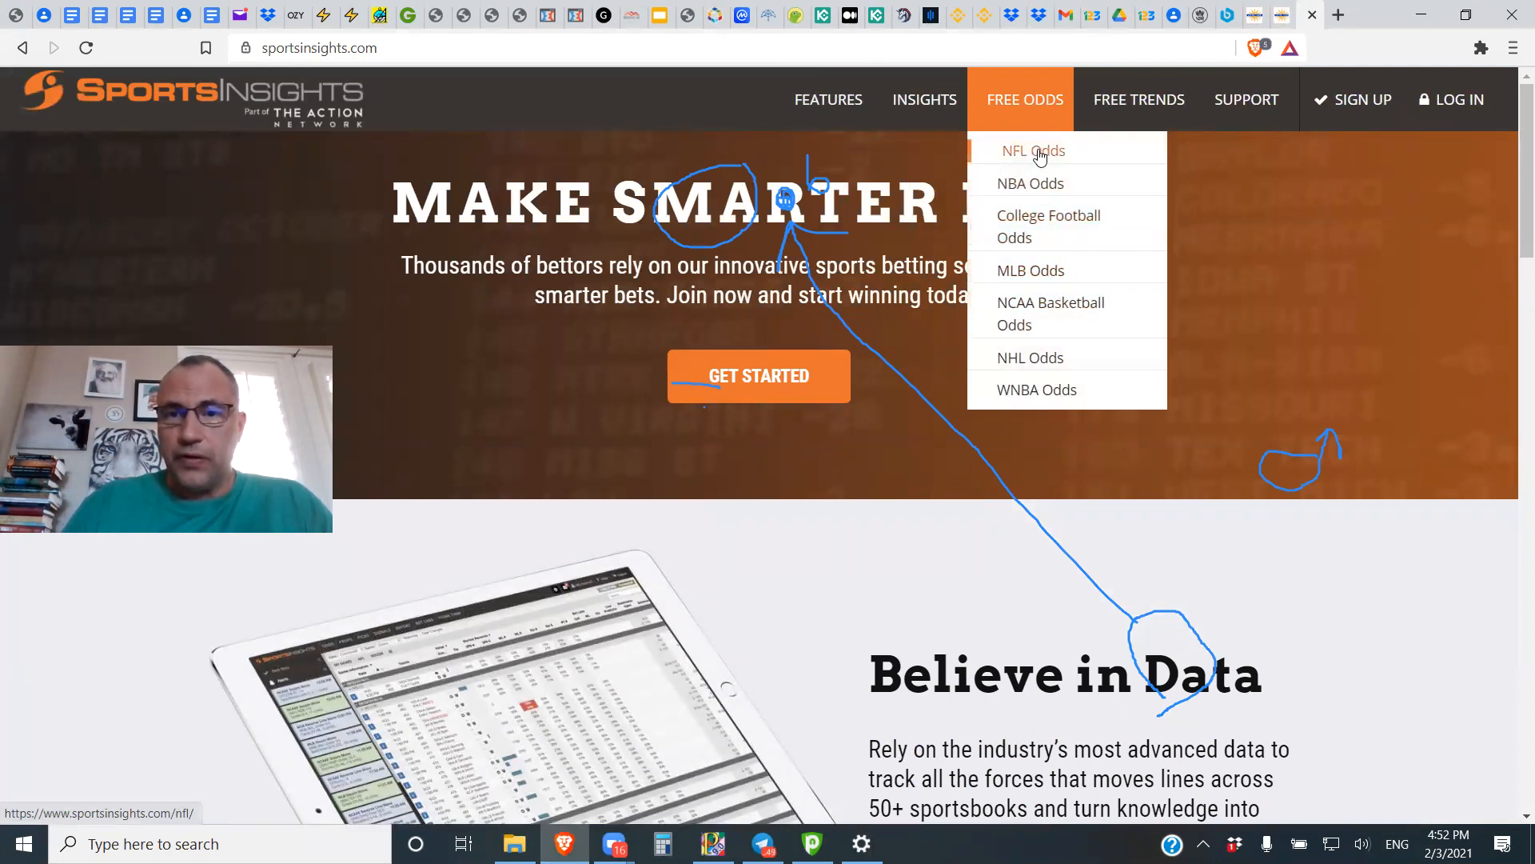
pyautogui.click(1031, 150)
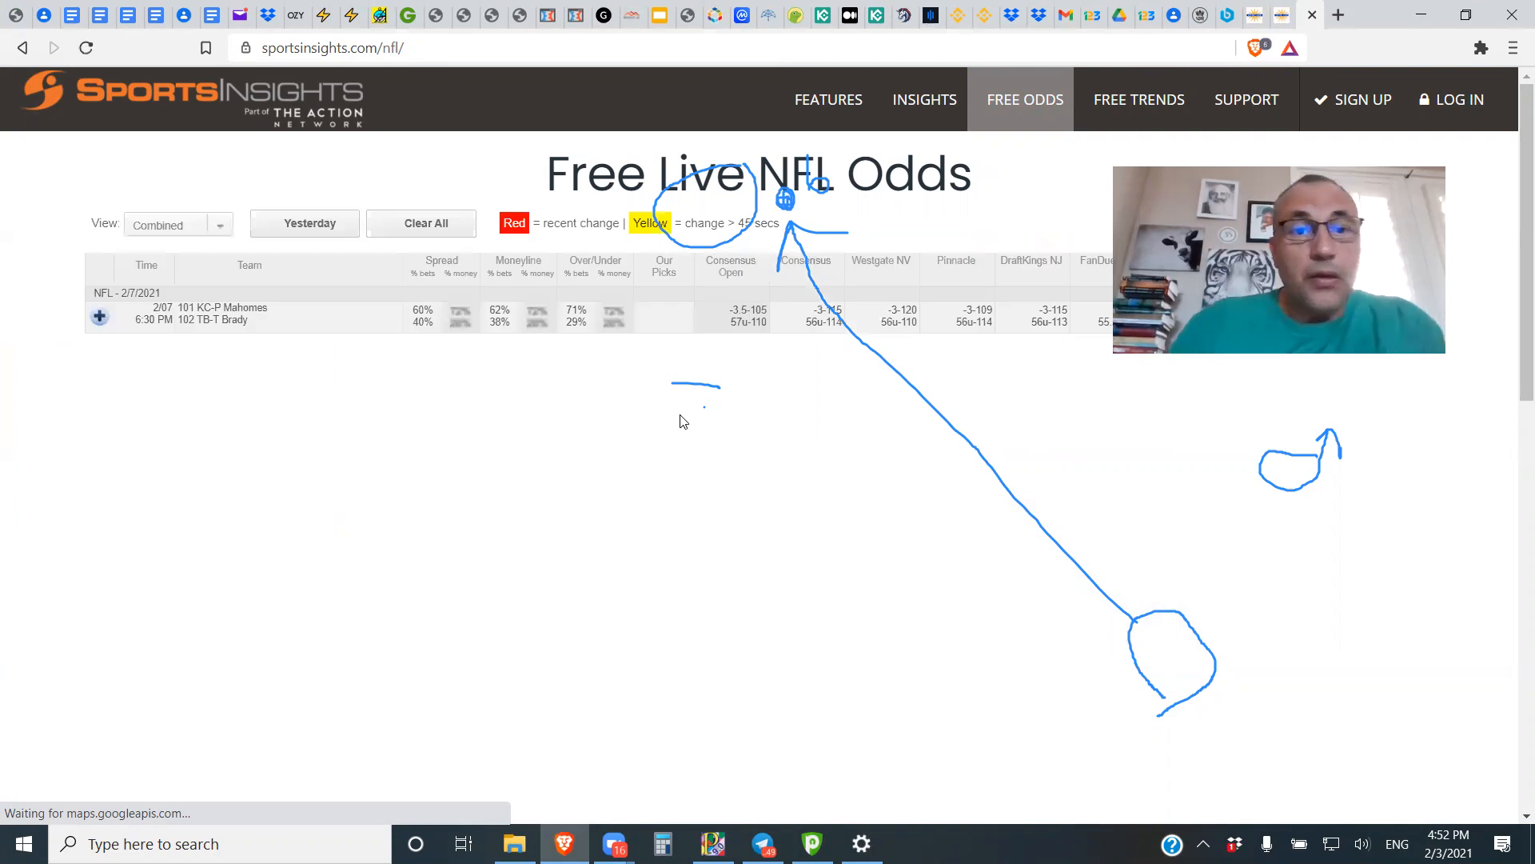
pyautogui.moveTo(534, 354)
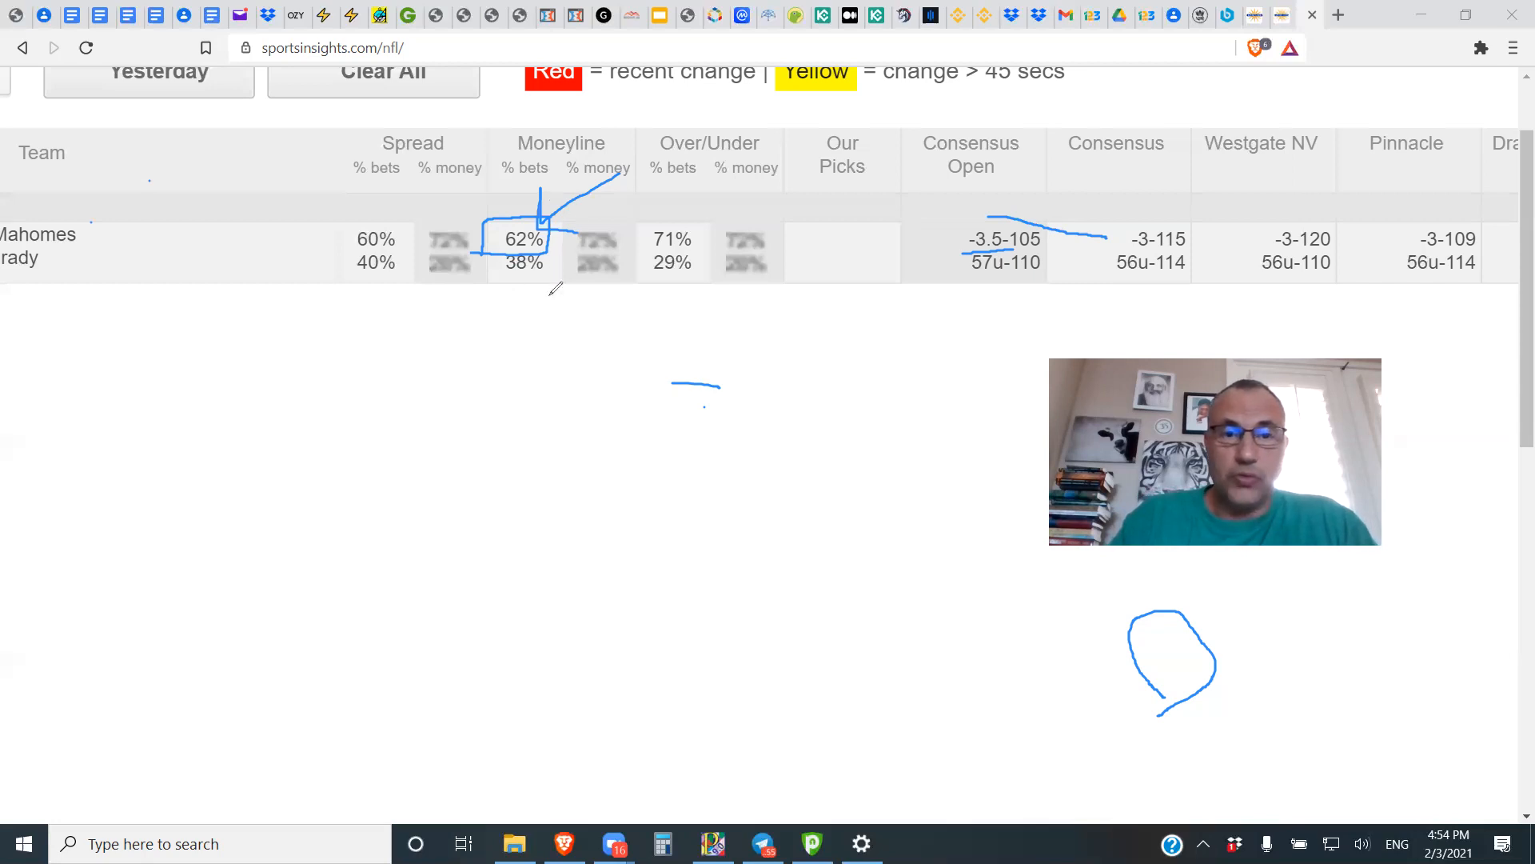
pyautogui.moveTo(555, 315)
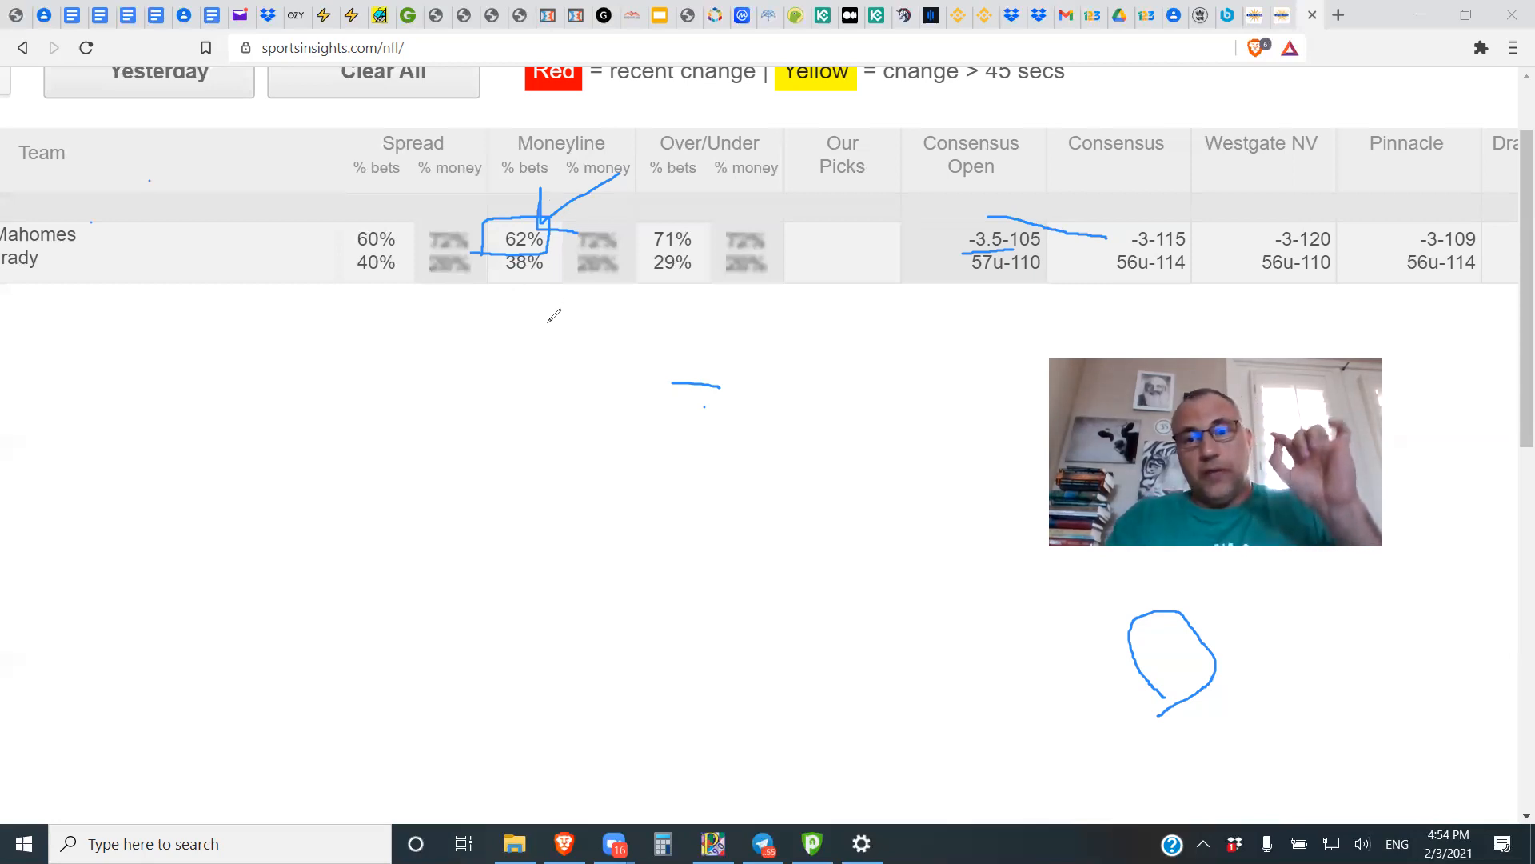